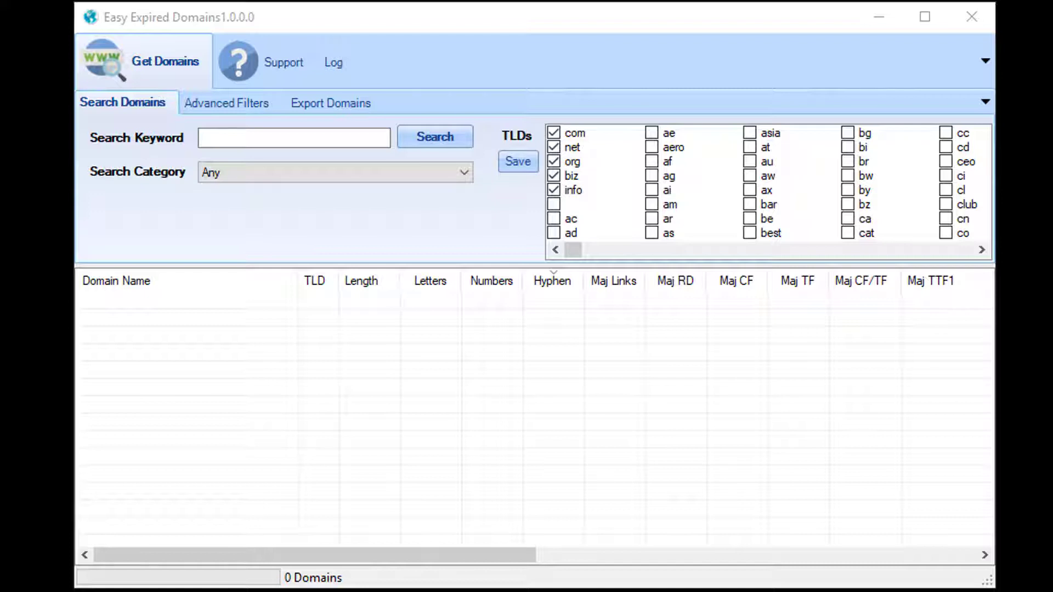
mouse_move(822, 507)
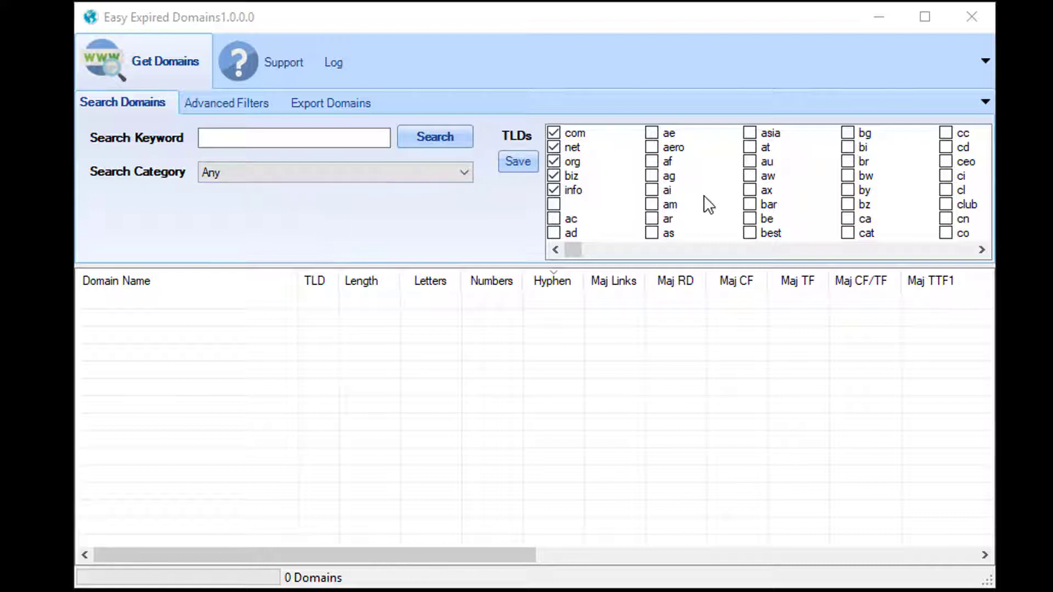
- Untick net, org, biz and info so only com remains, and save the TLDs
click(227, 103)
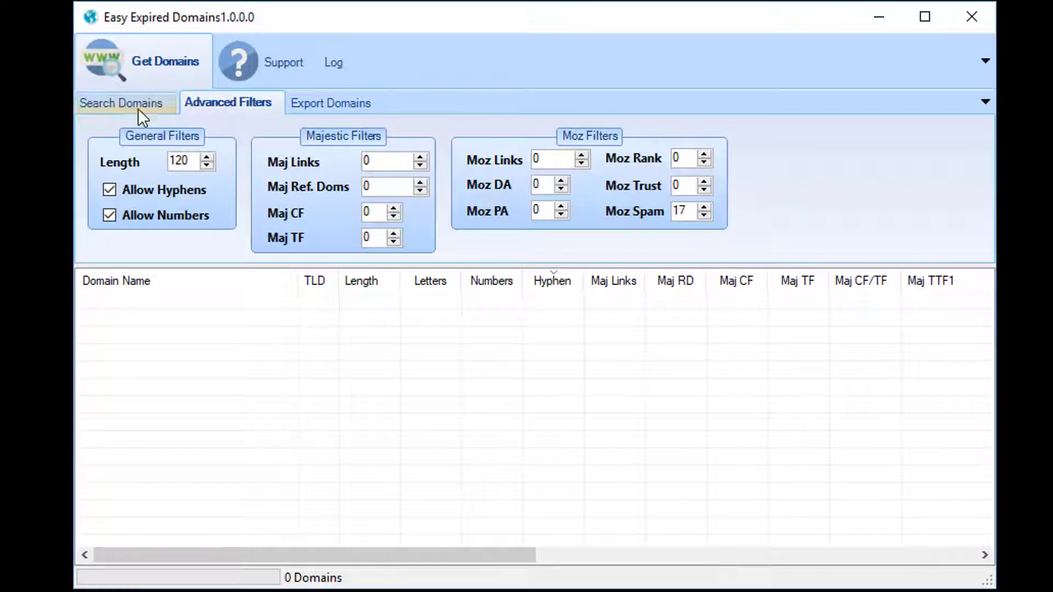
click(123, 102)
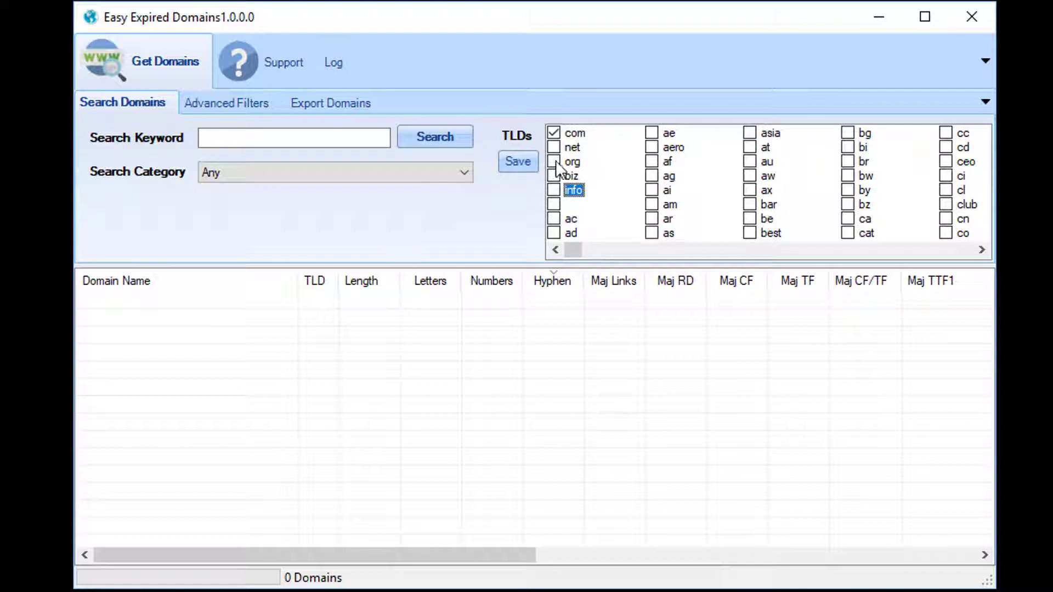
click(518, 161)
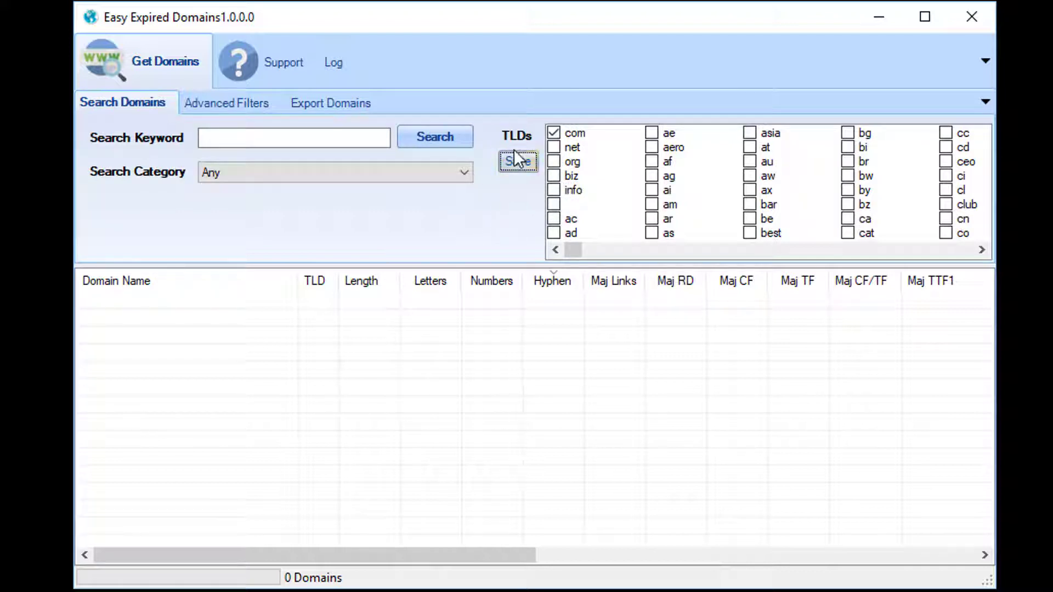
click(518, 161)
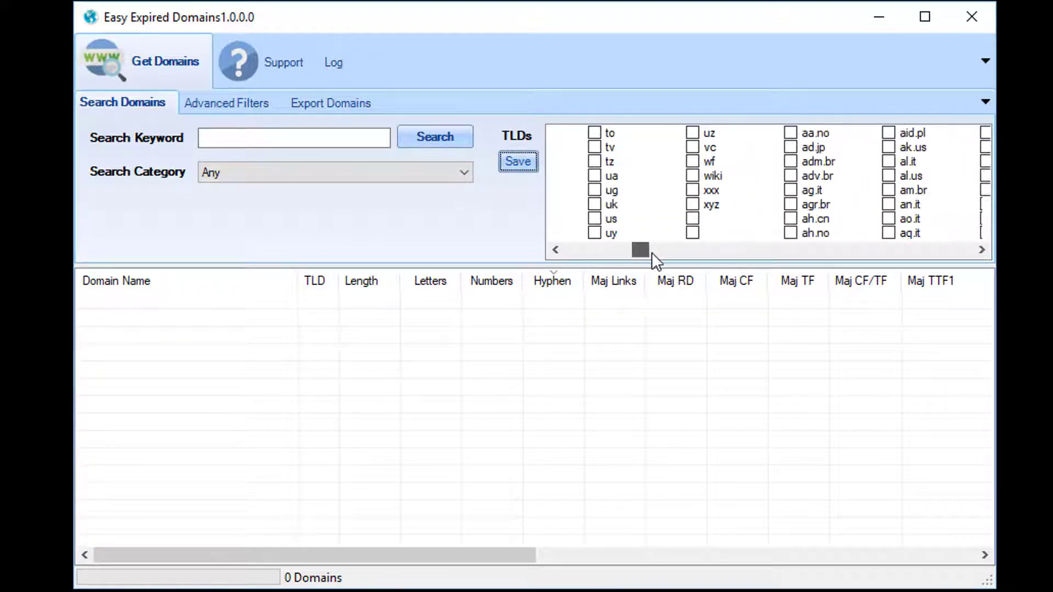
drag(639, 249, 759, 249)
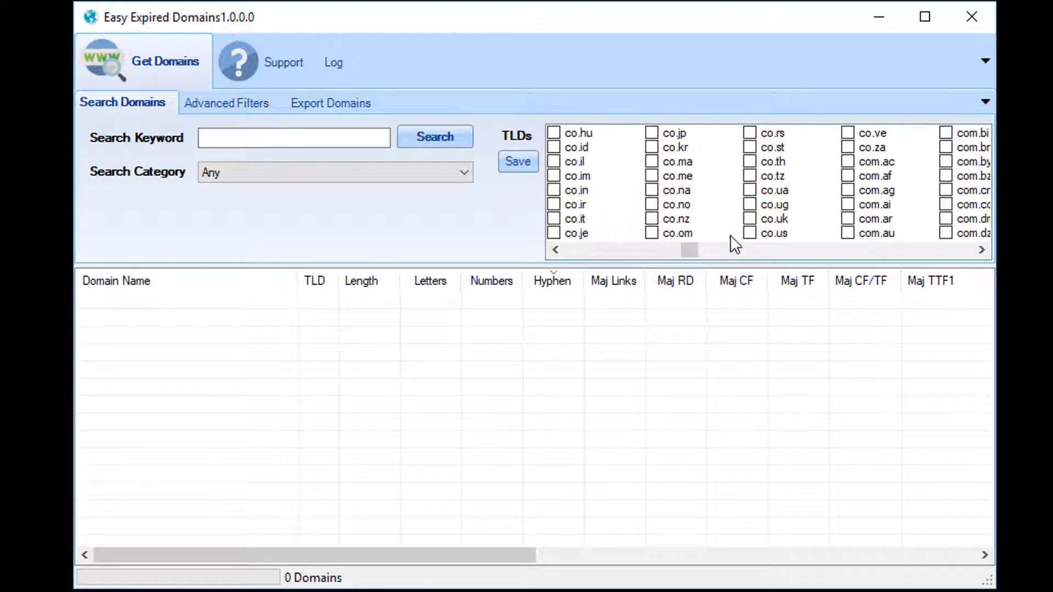
click(749, 219)
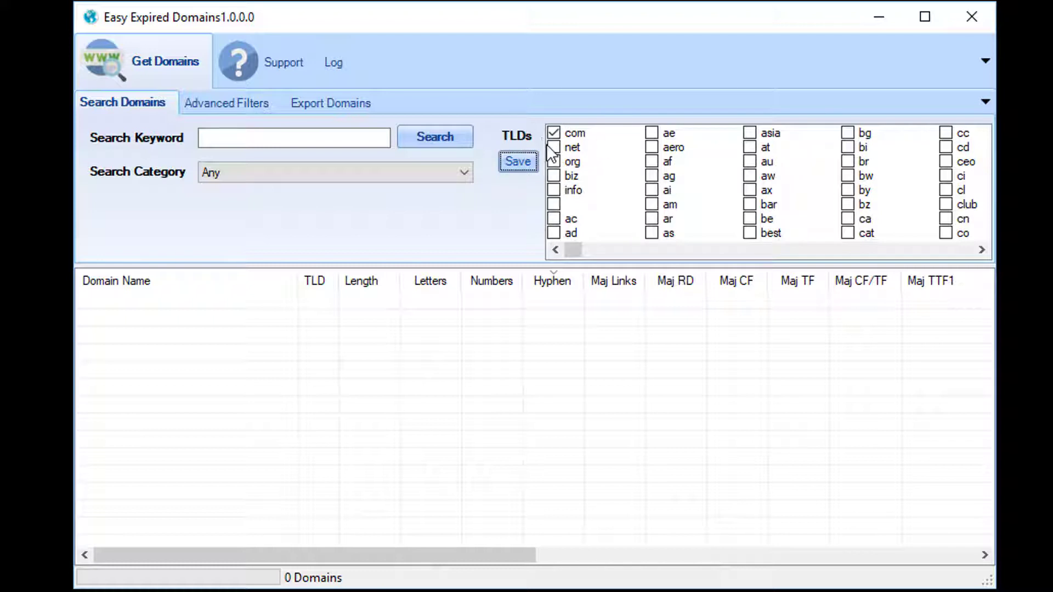
- Enter 'cheese' as the search keyword and start the com-only search
text(chee)
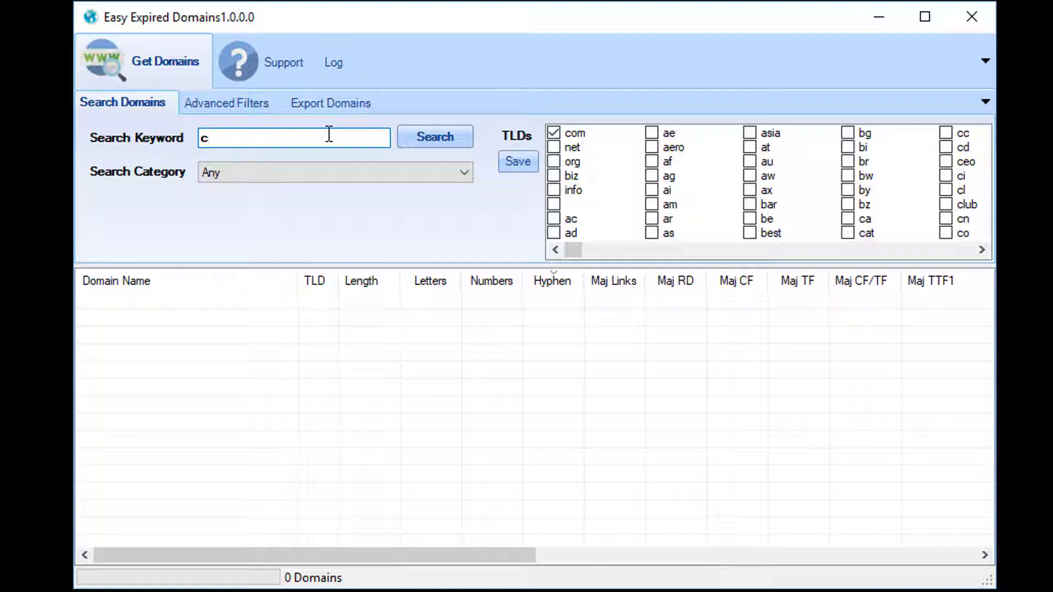
text(heese)
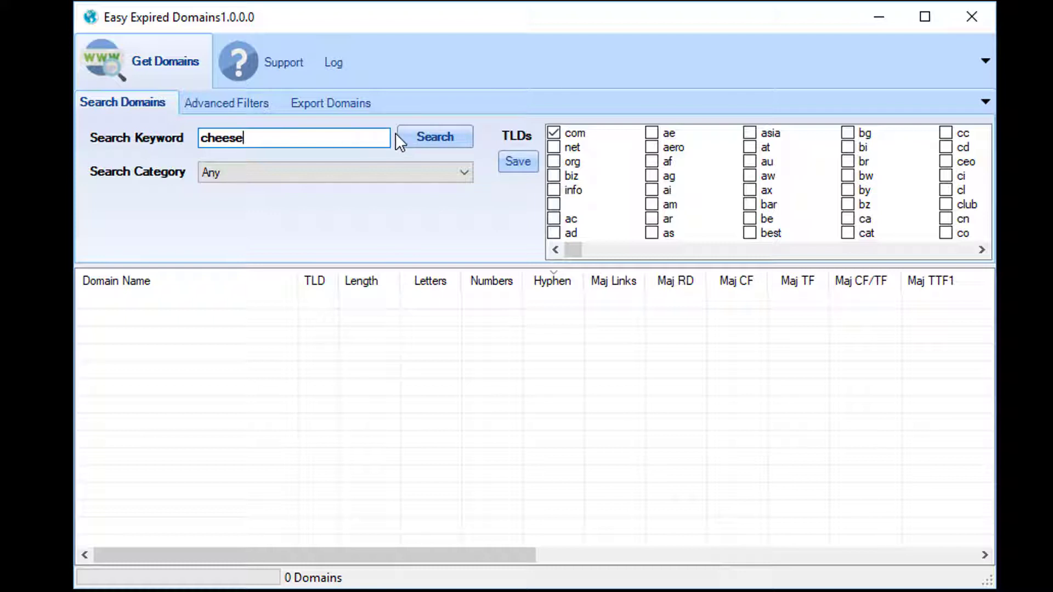
click(434, 137)
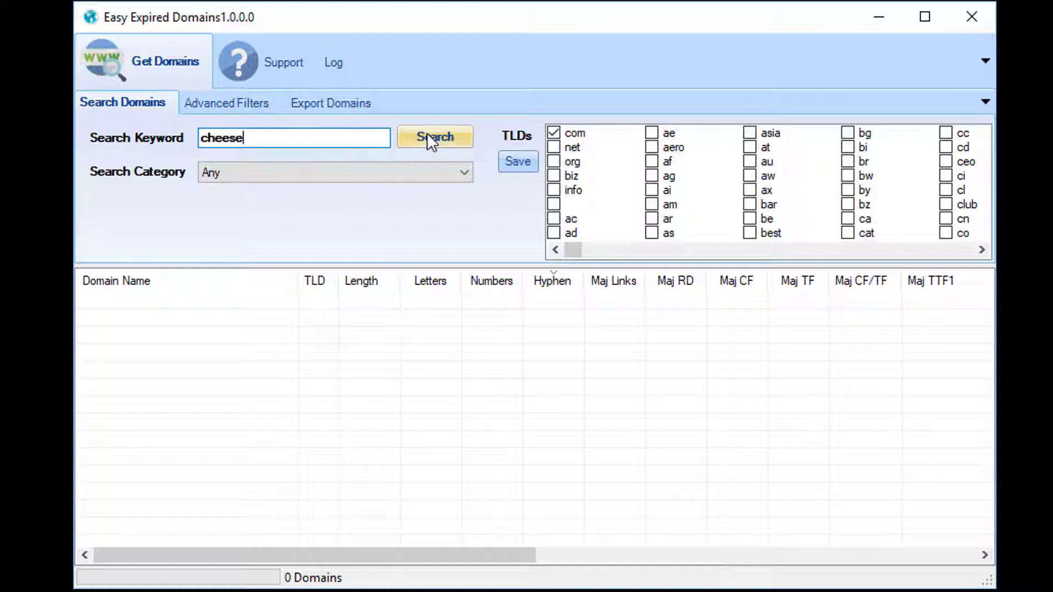
click(434, 137)
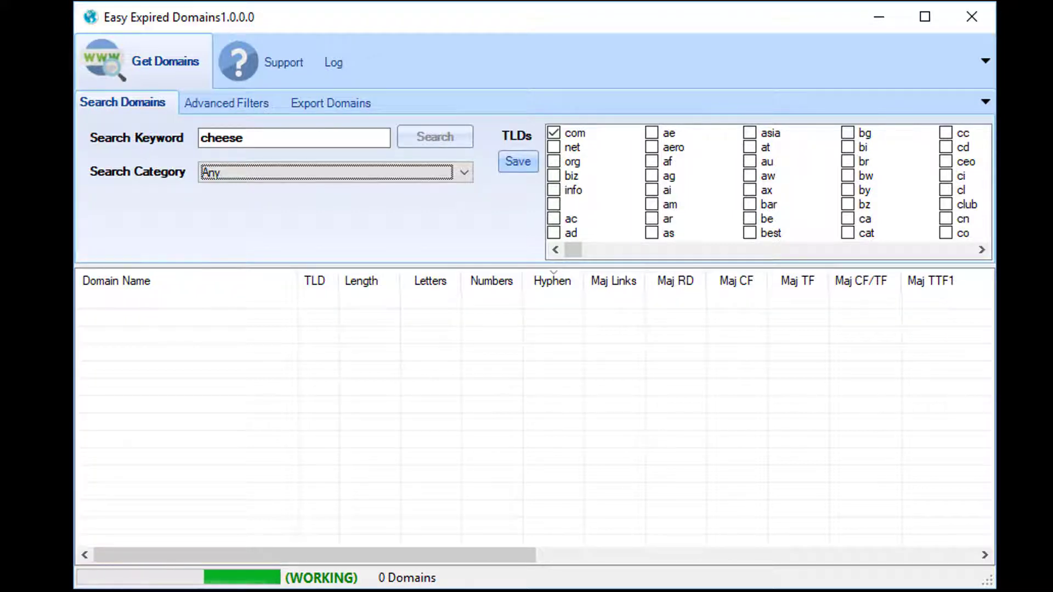
- Let the cheese search finish and scroll through the 1278 com results
click(434, 137)
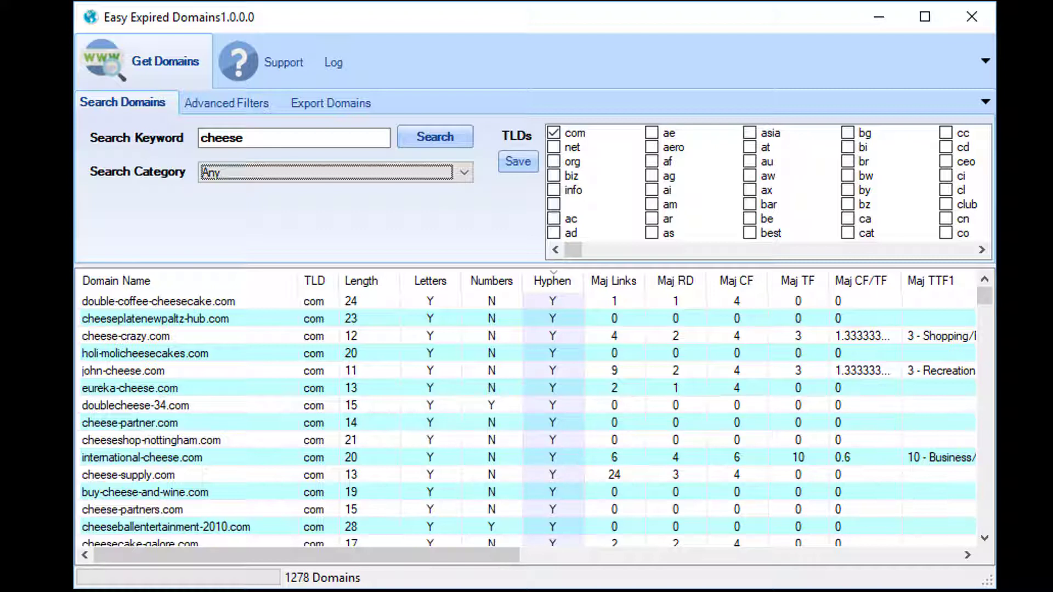
mouse_move(379, 532)
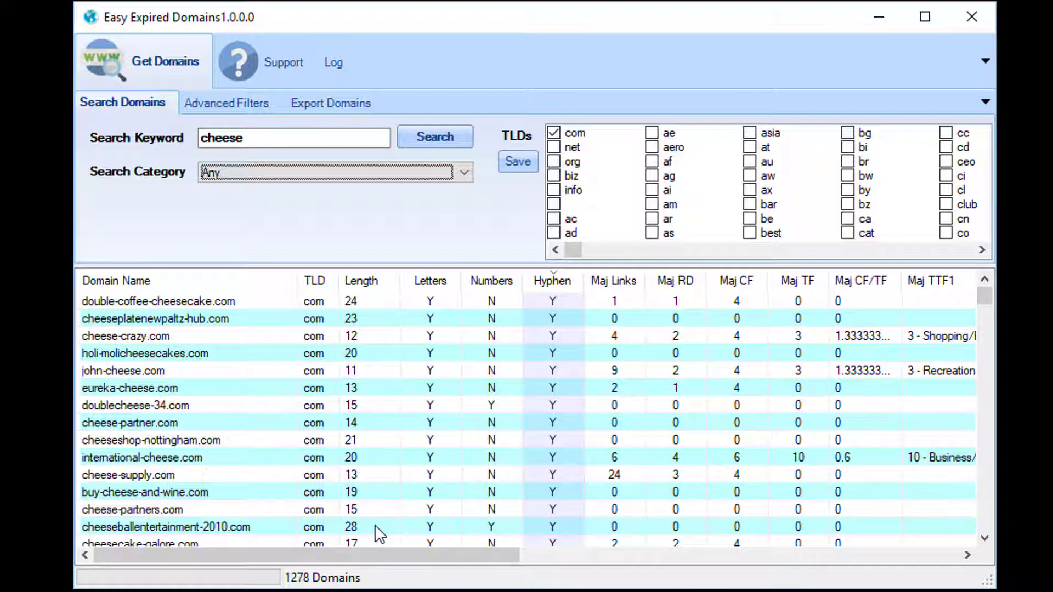
mouse_move(371, 381)
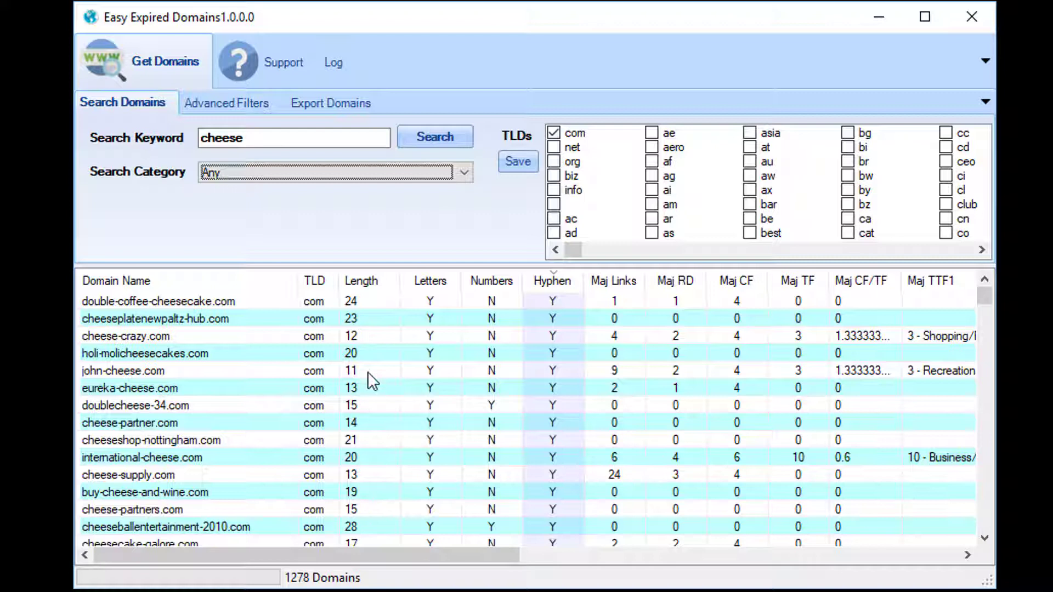
mouse_move(361, 382)
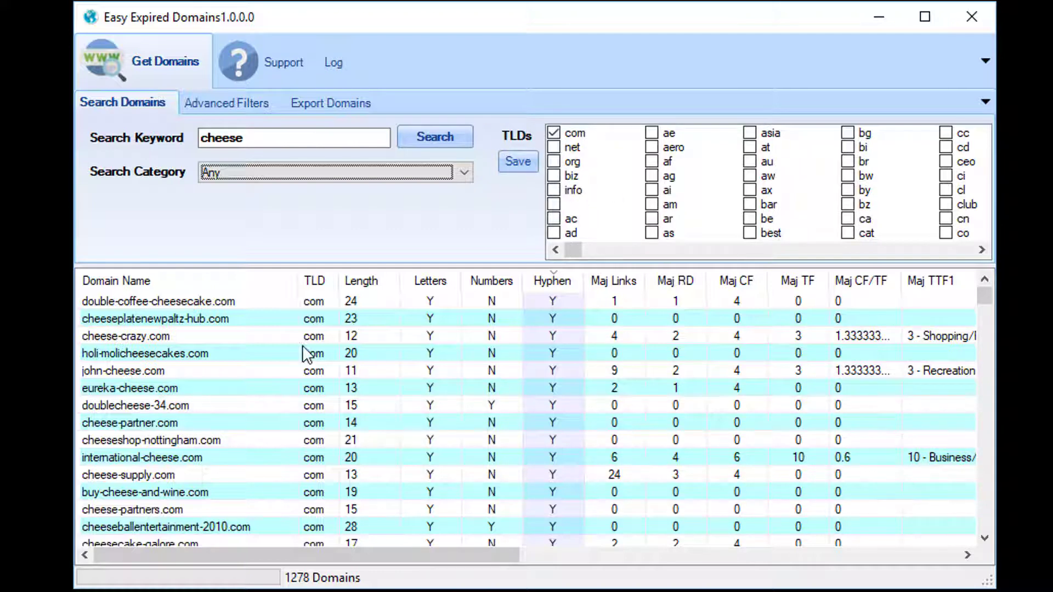
scroll(down, 3)
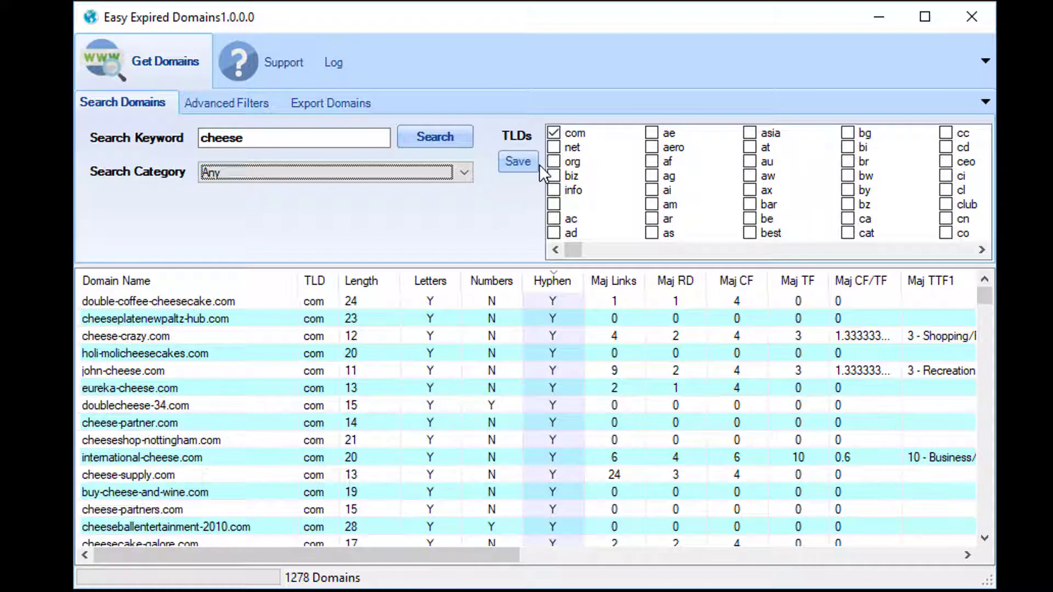
- Tick net, org, biz and info again alongside com in the TLDs list
click(553, 147)
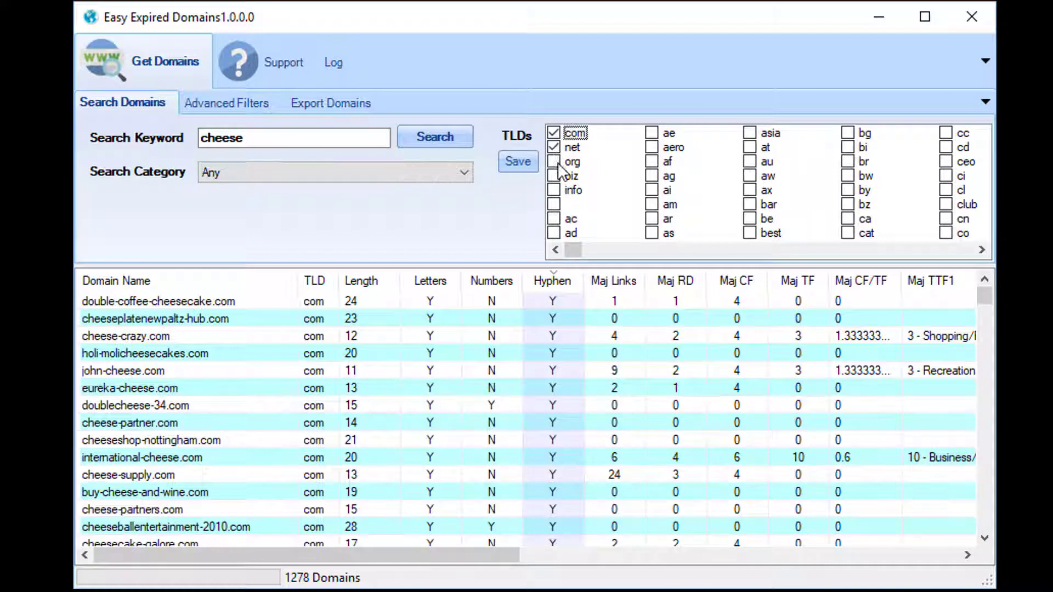
click(553, 190)
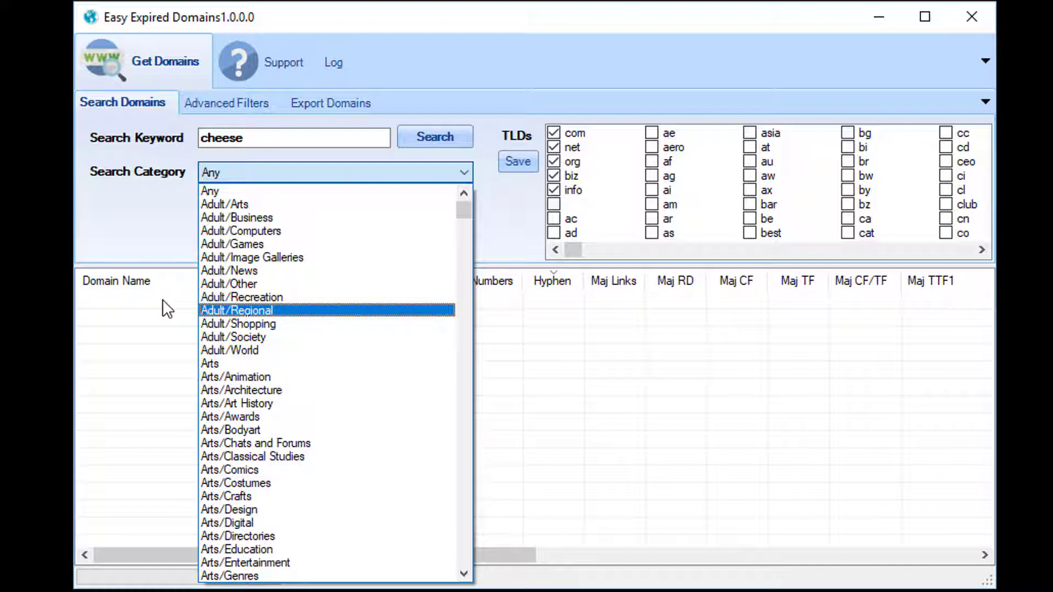
mouse_move(299, 431)
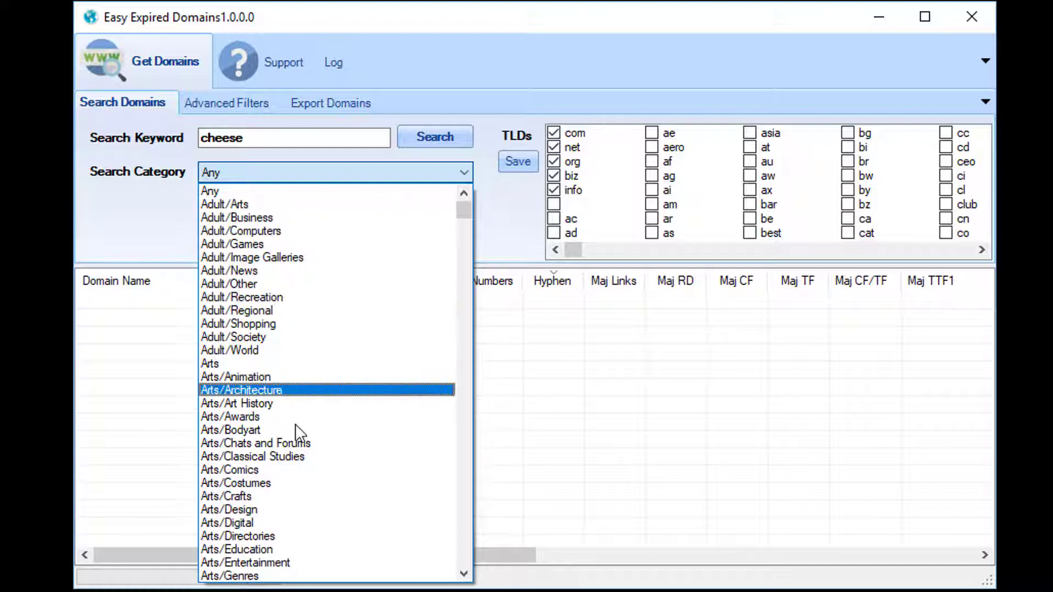
mouse_move(282, 509)
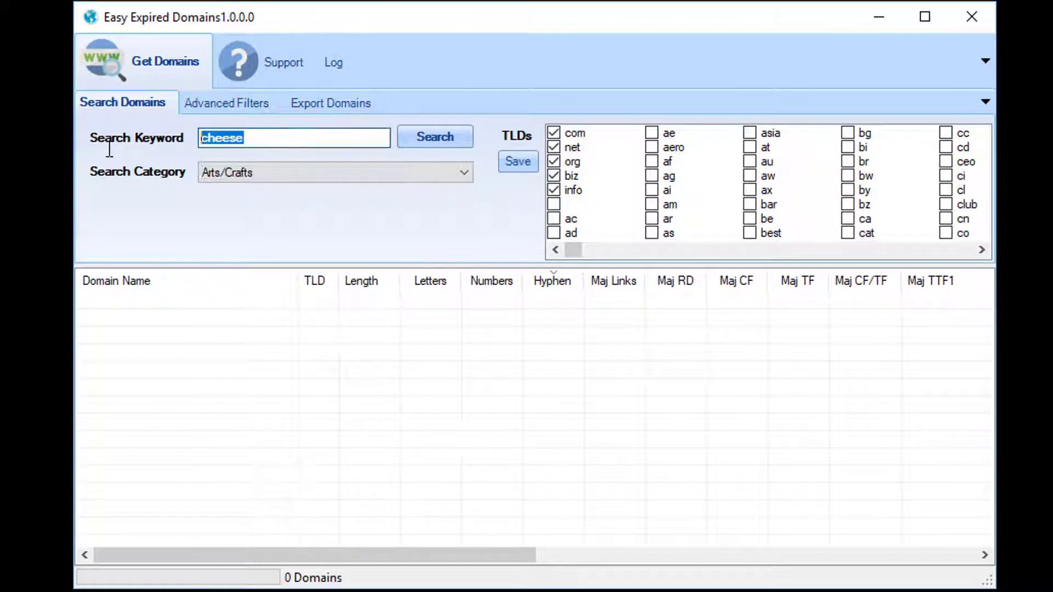
- Search for 'card' in Arts/Crafts across the ticked TLDs, returning 54 domains
text(card)
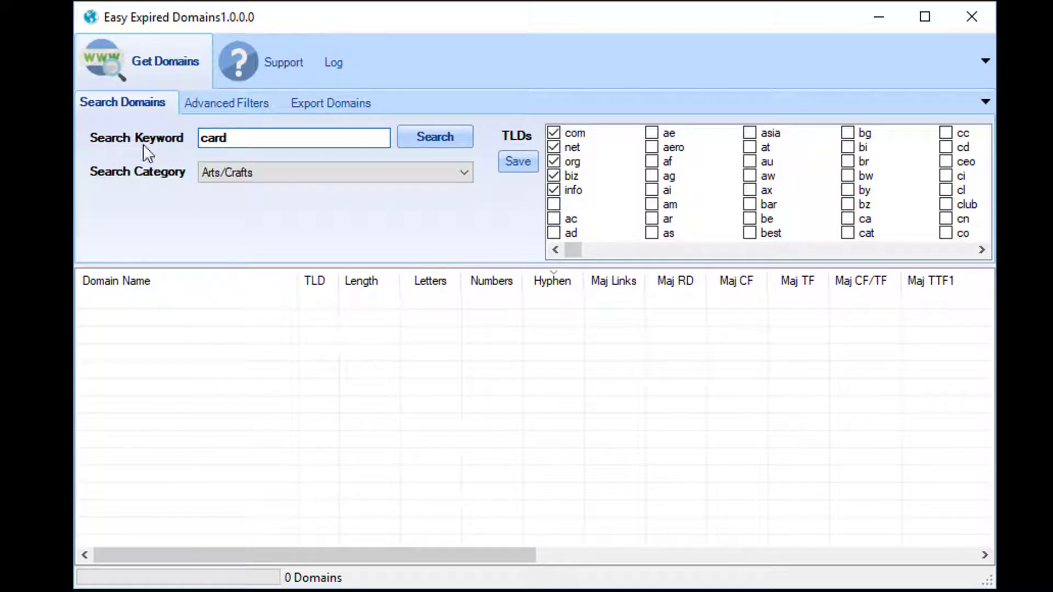
click(435, 137)
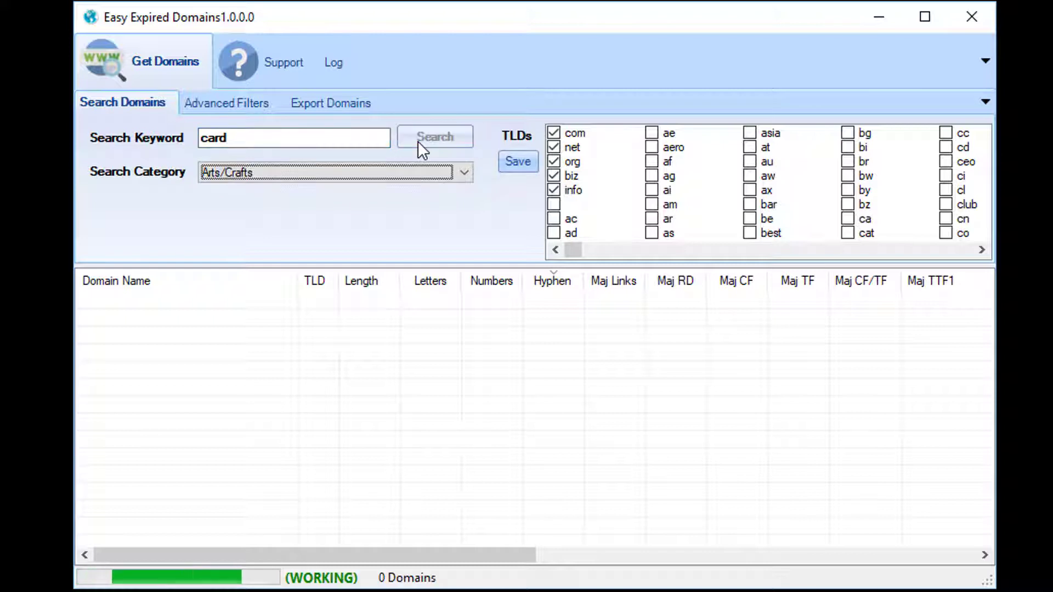
click(329, 173)
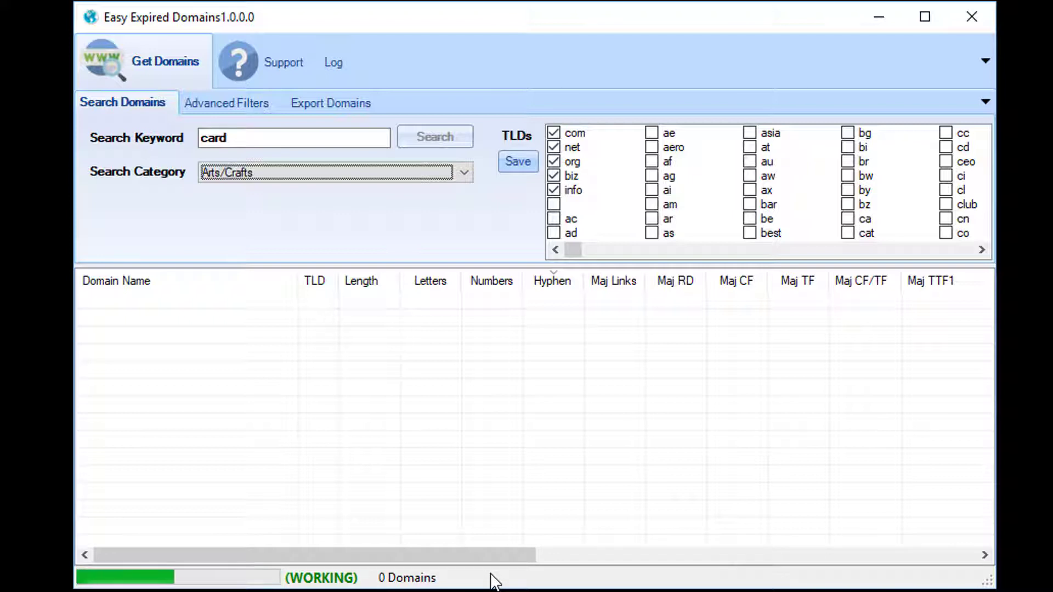
click(434, 137)
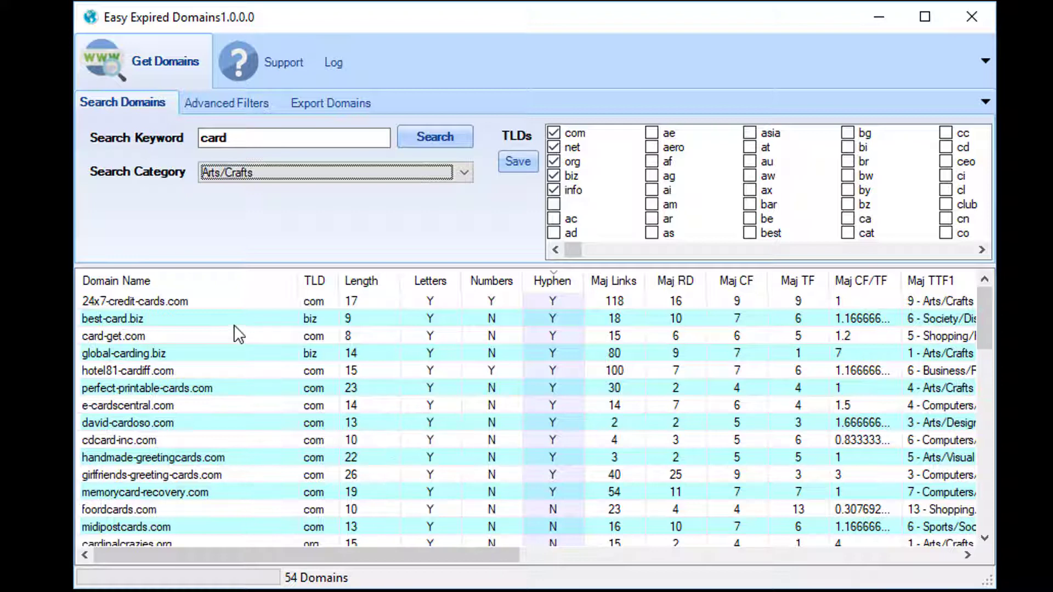
mouse_move(144, 422)
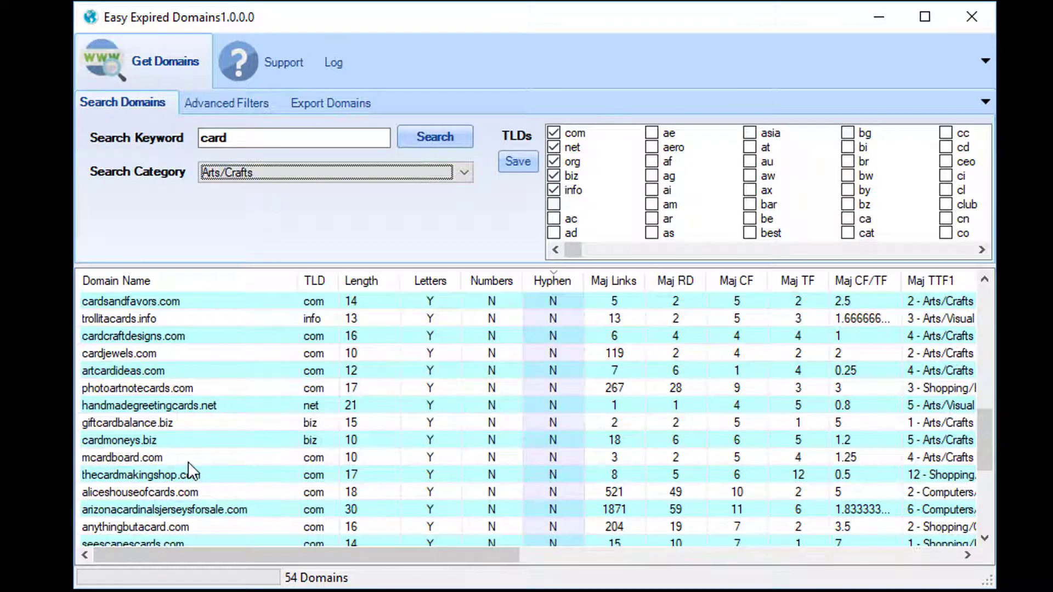
mouse_move(235, 483)
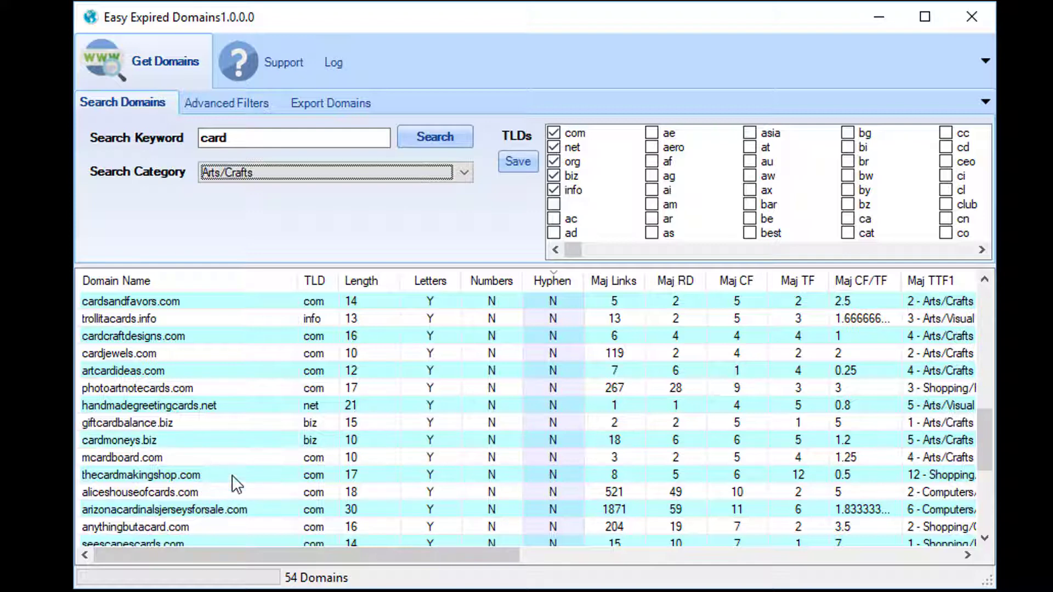
- Select mcardboard.com, scroll the card results sideways, and set the category to Any
click(122, 457)
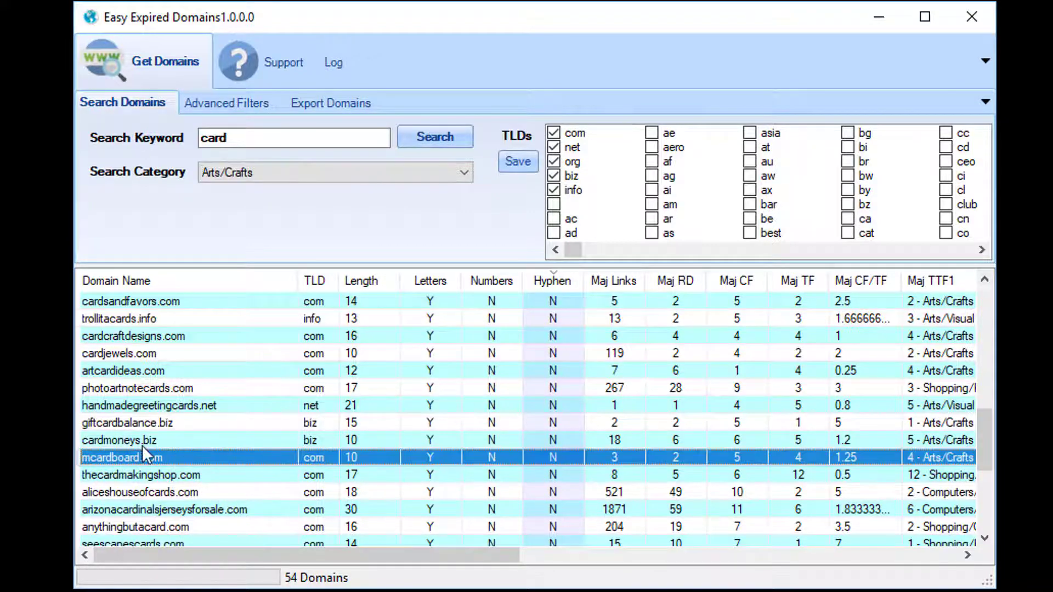
mouse_move(188, 484)
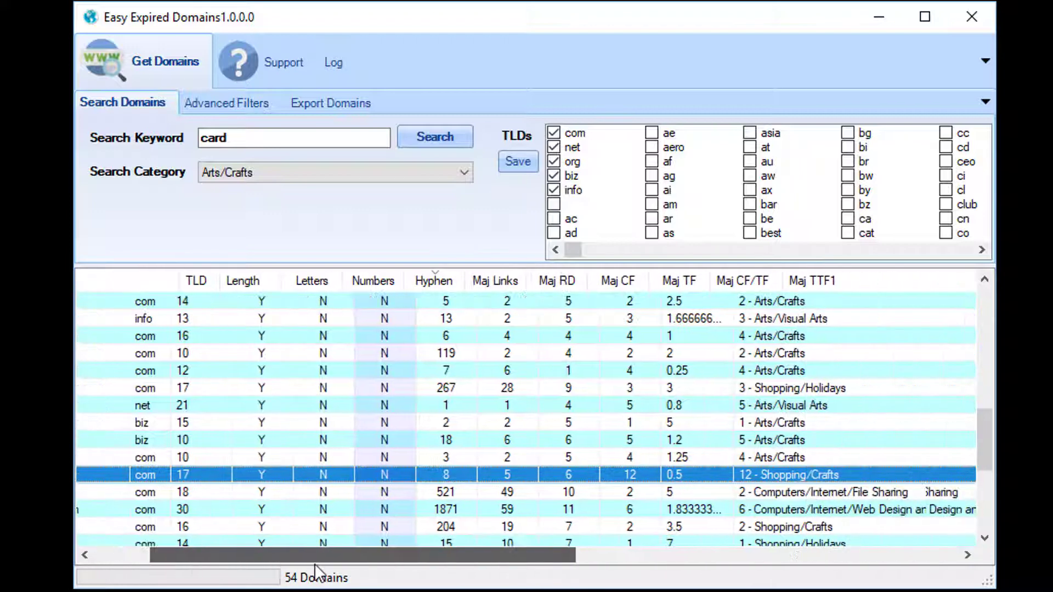
scroll(right, 3)
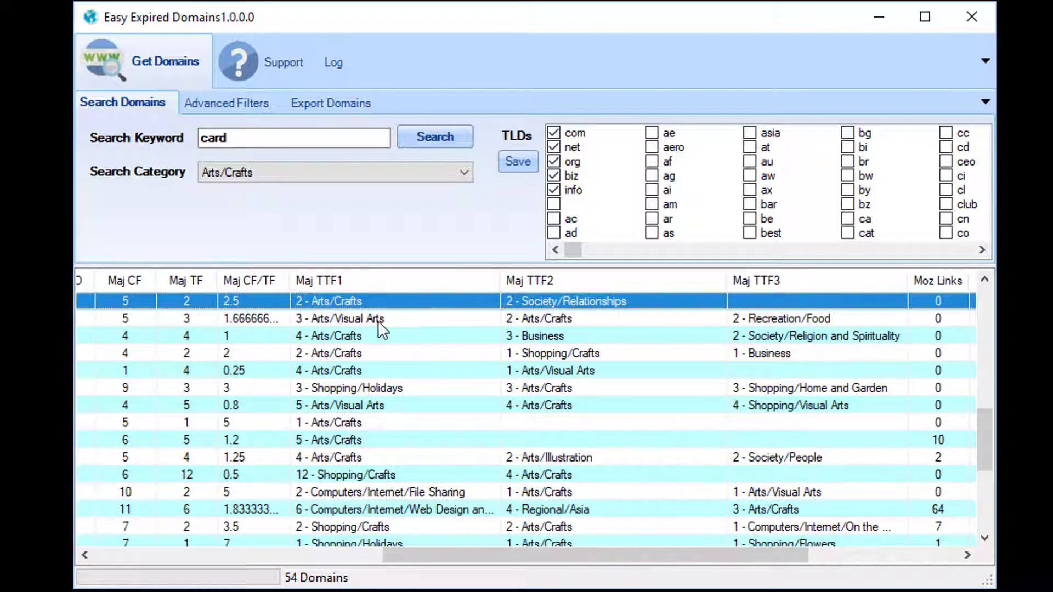
click(329, 335)
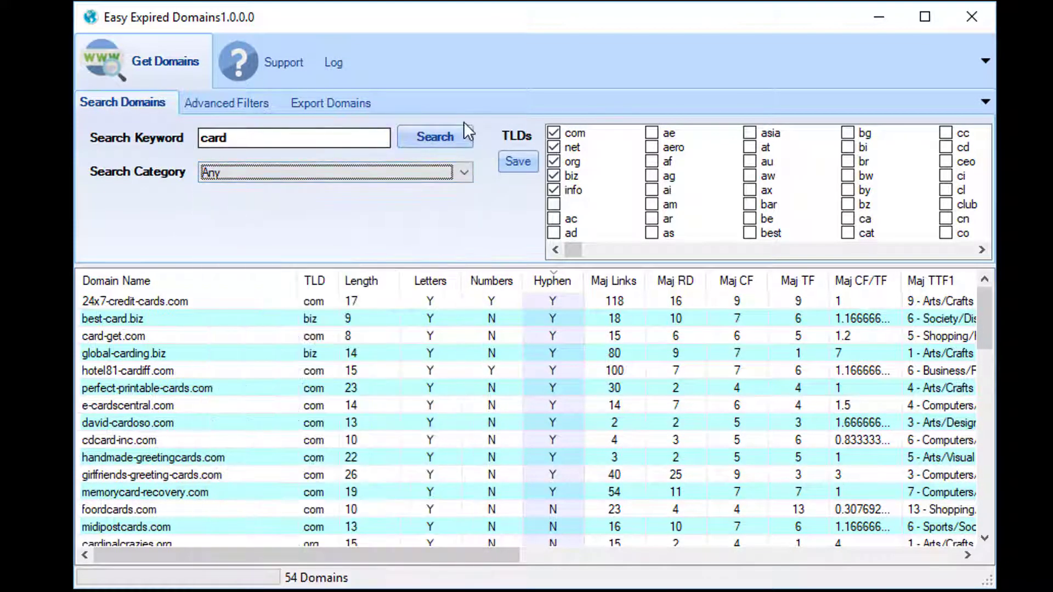
mouse_move(308, 361)
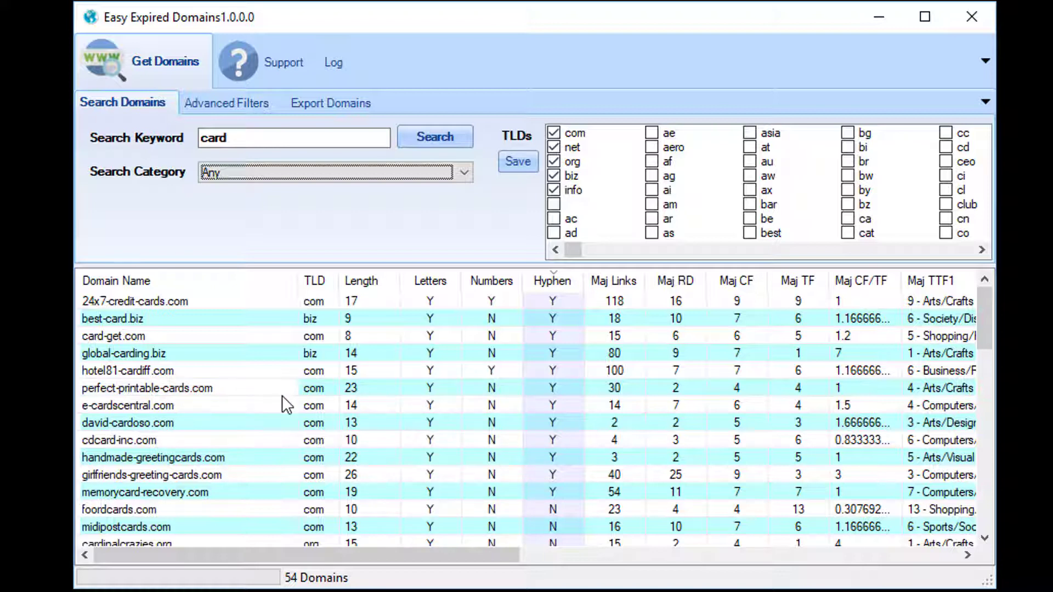
- Clear the results to 0 domains from the grid's right-click menu, then show Advanced Filters
right_click(147, 387)
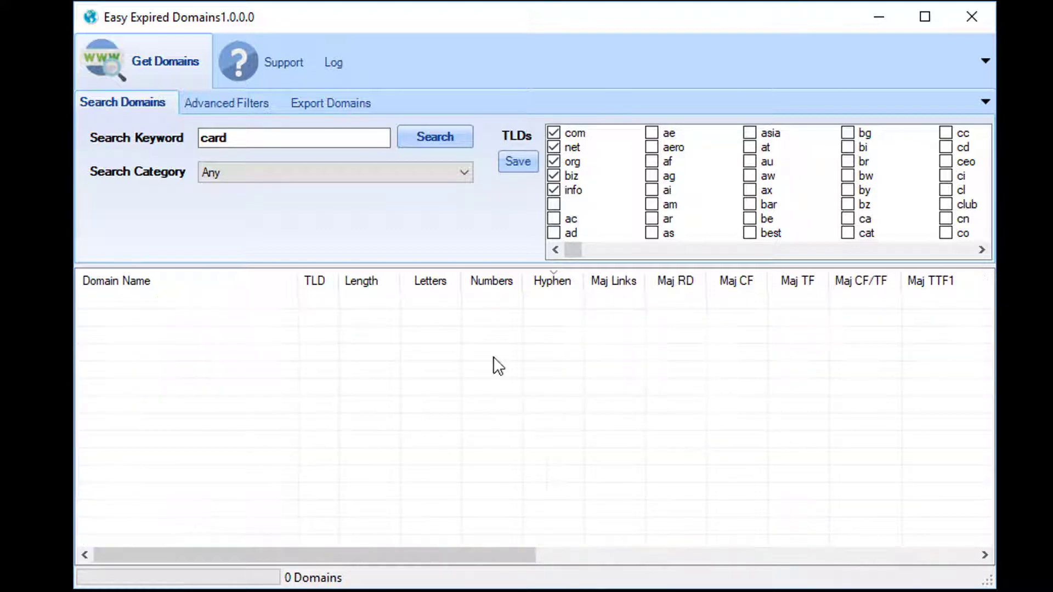
click(324, 137)
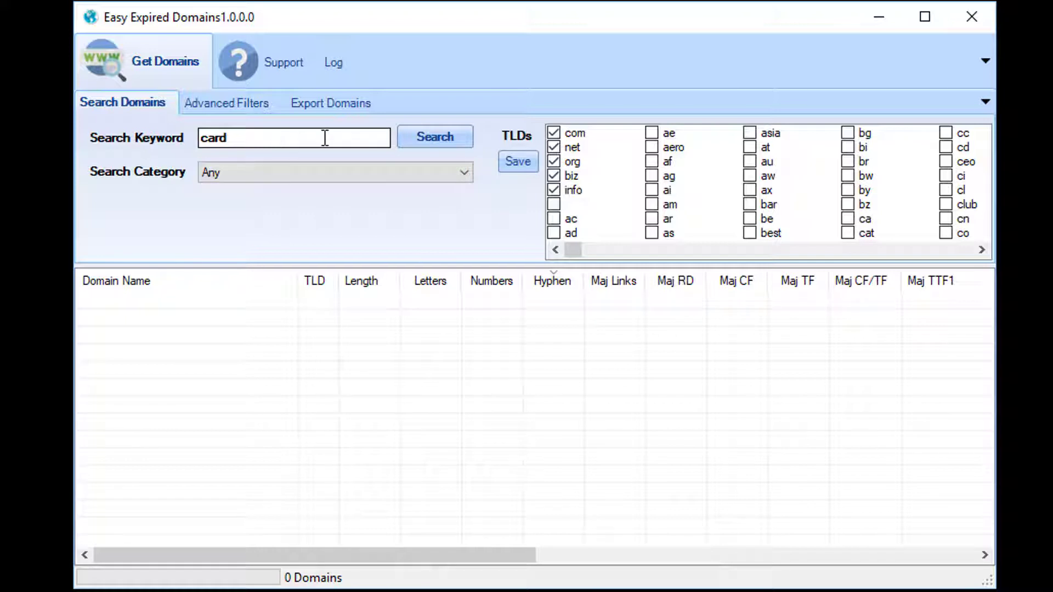
click(227, 102)
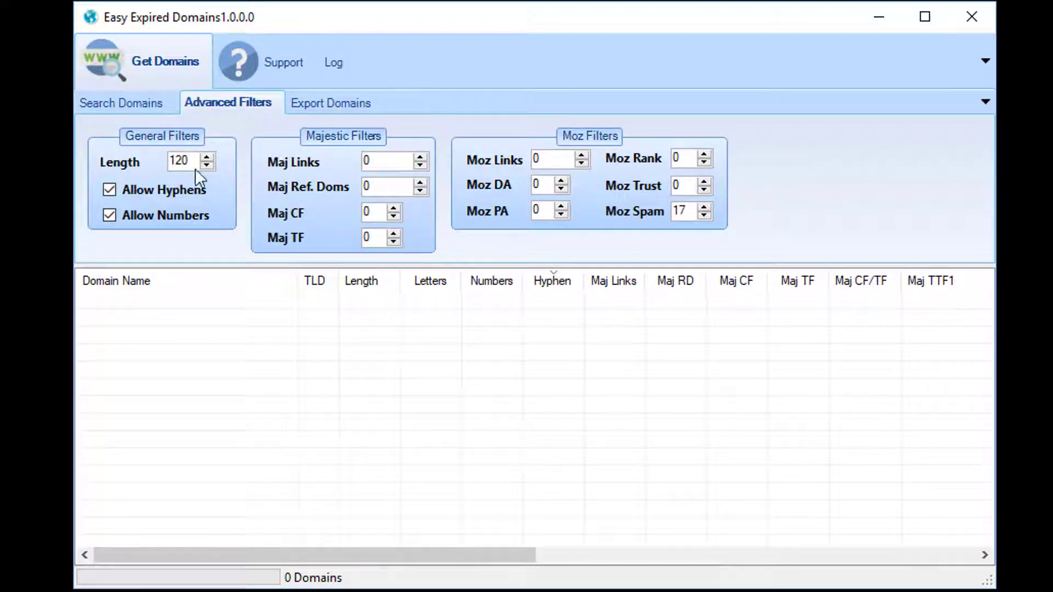
click(182, 162)
text(5)
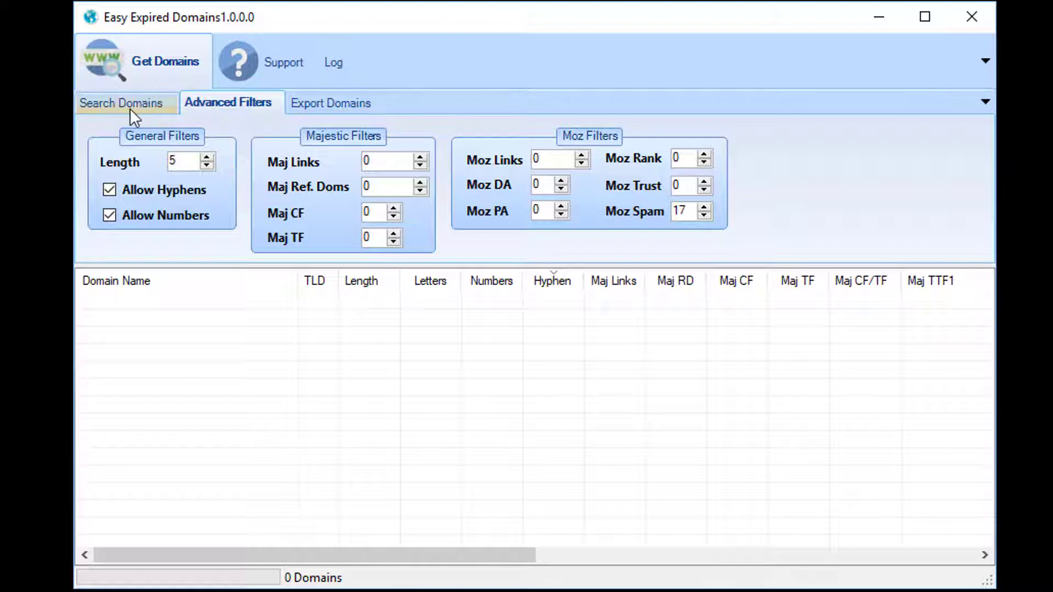
- Remove the 'card' keyword and search again, listing 10000 five-character domains
click(122, 102)
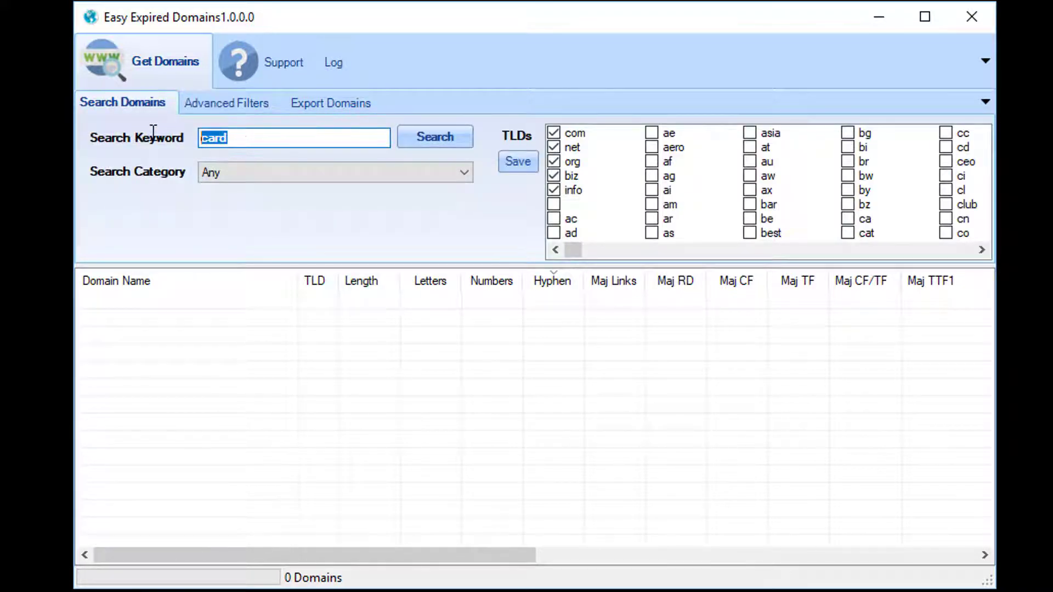
click(434, 137)
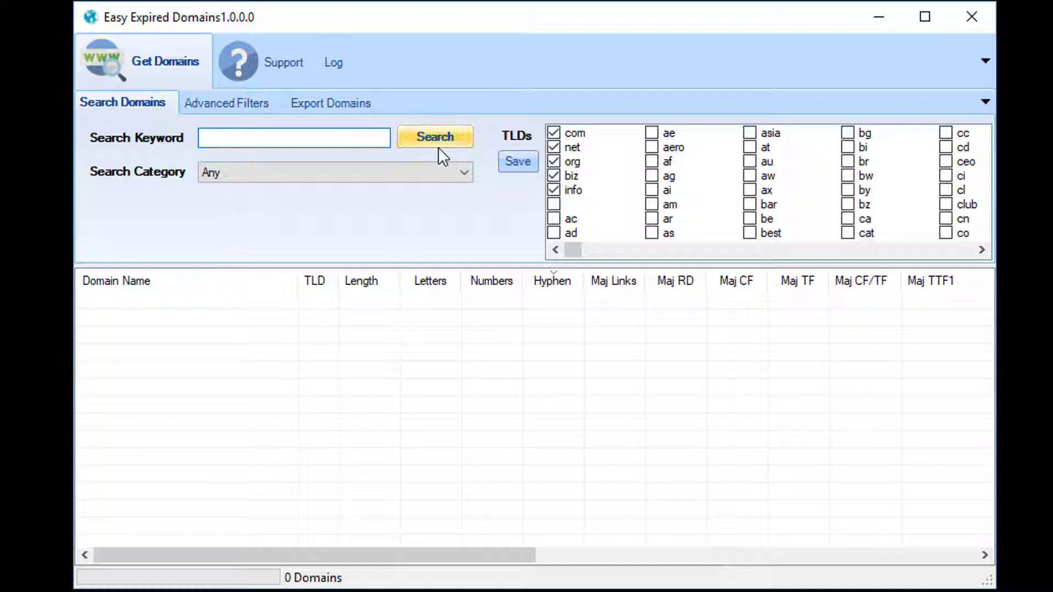
click(434, 136)
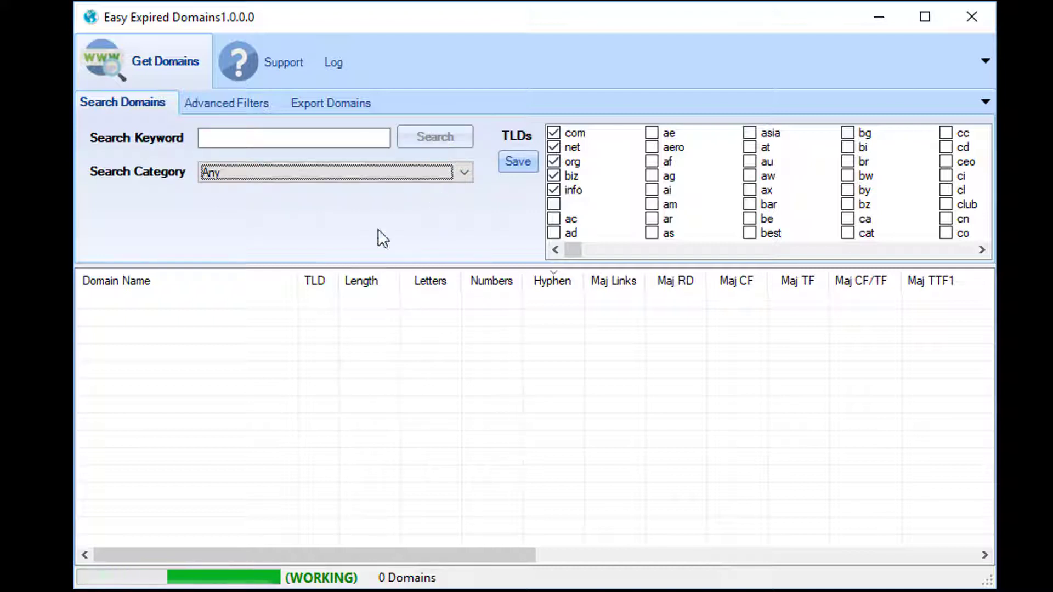
click(227, 102)
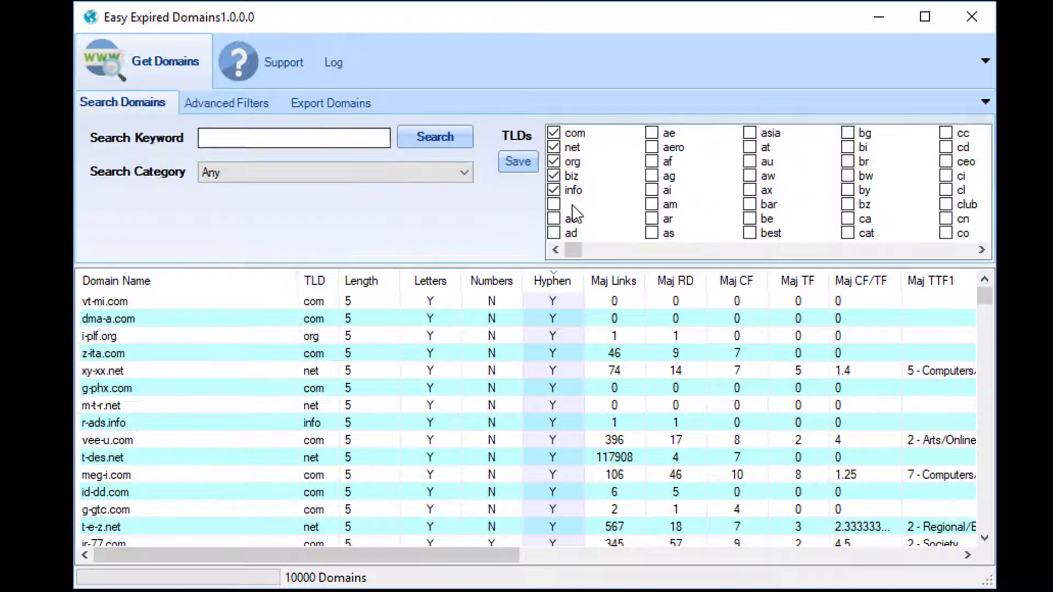
- Untick info and biz, delete the listed domains, and rerun a com-only search
click(553, 191)
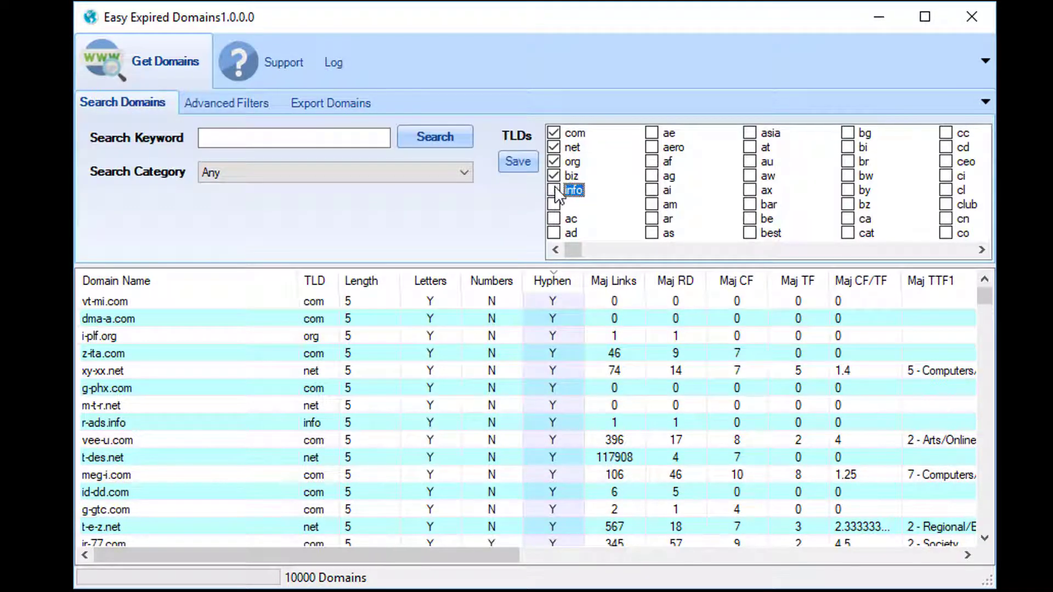
click(554, 176)
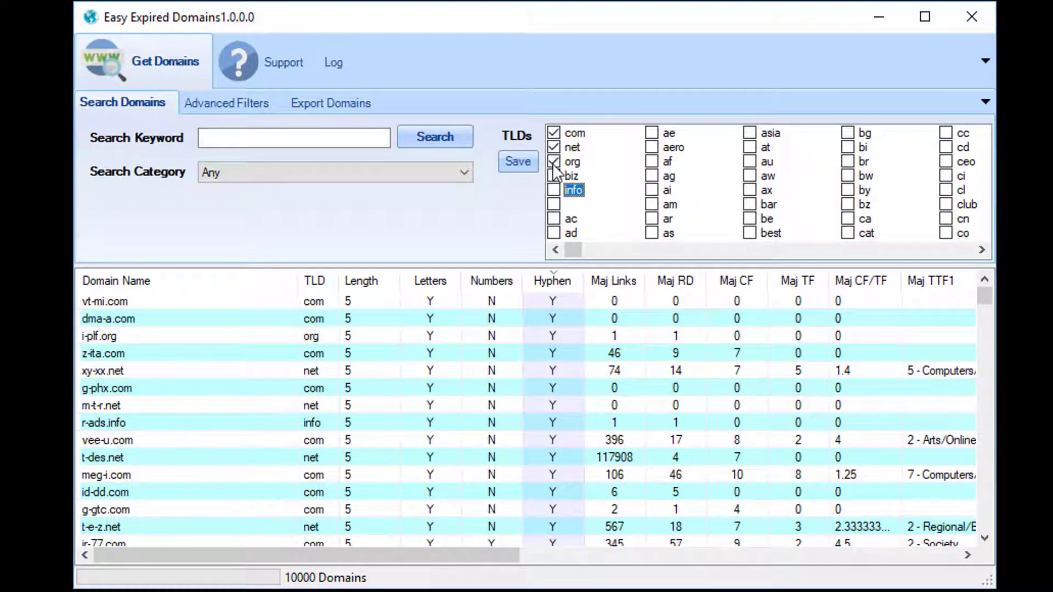
right_click(103, 422)
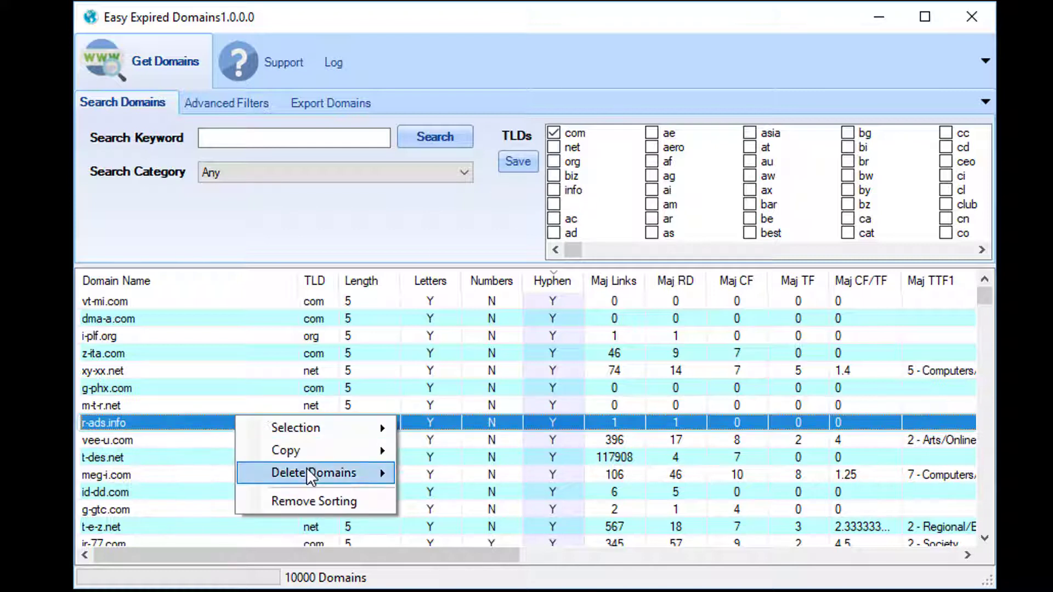
click(313, 472)
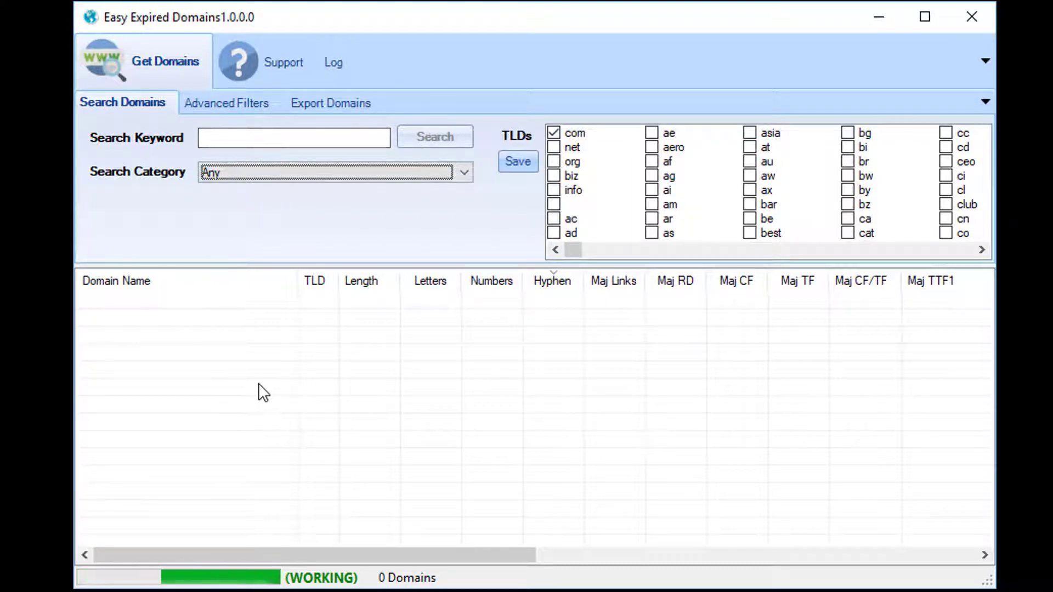
click(434, 137)
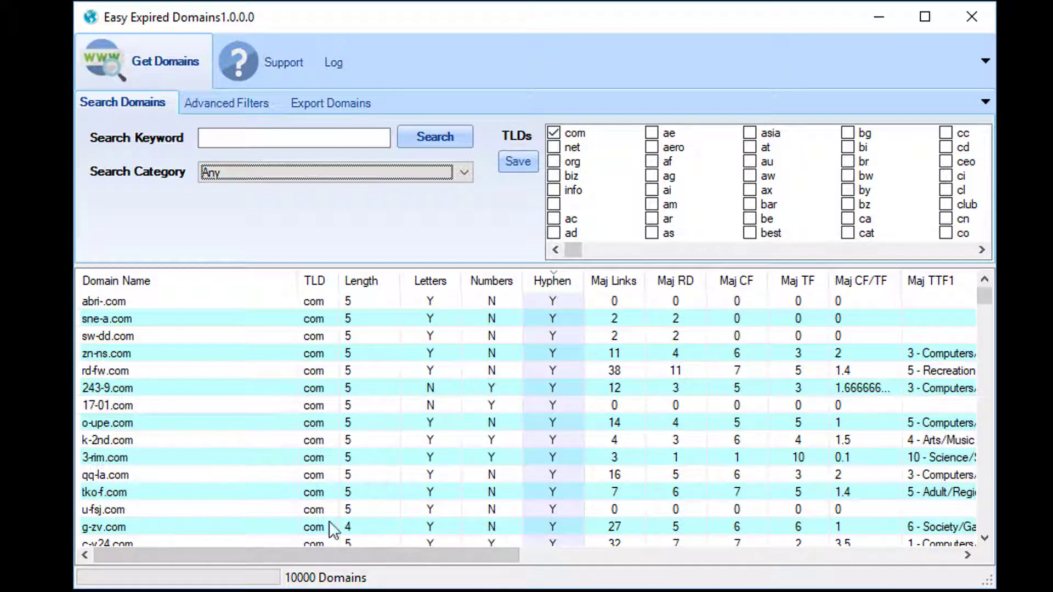
click(226, 103)
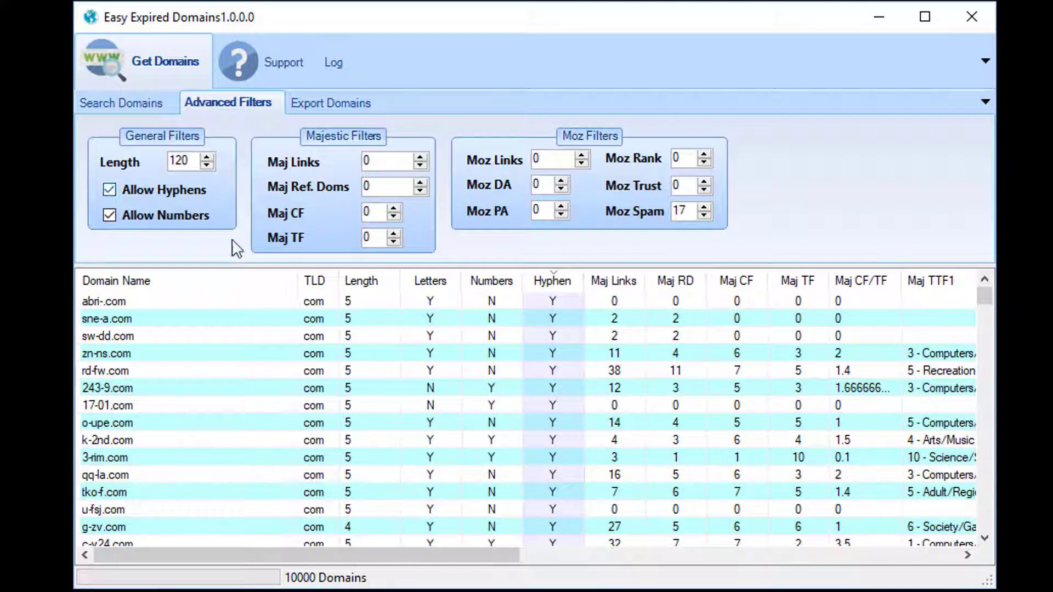
- Set the Majestic trust flow filter to 10
click(182, 162)
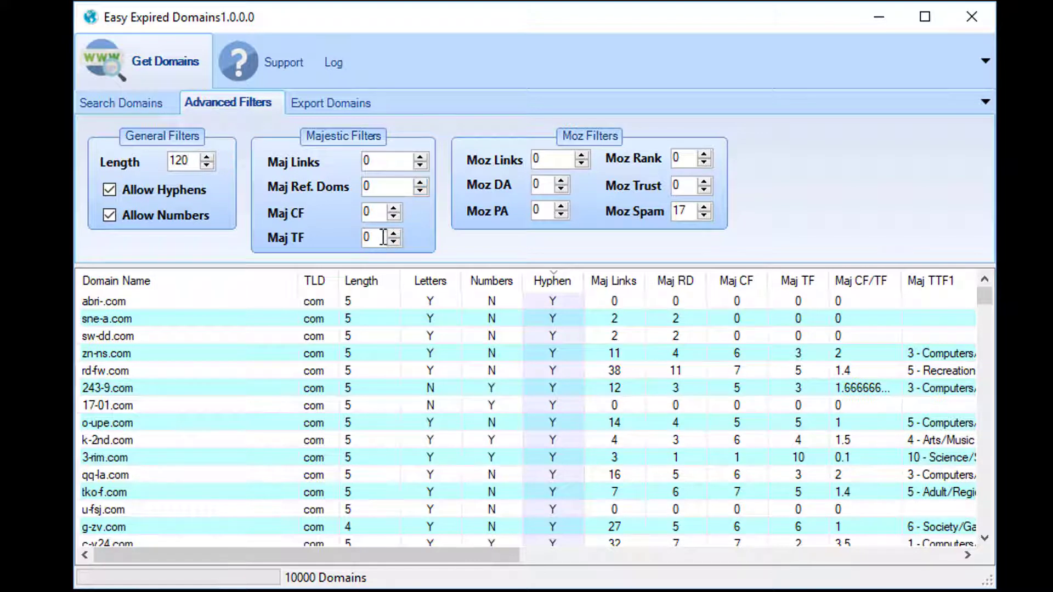
click(374, 237)
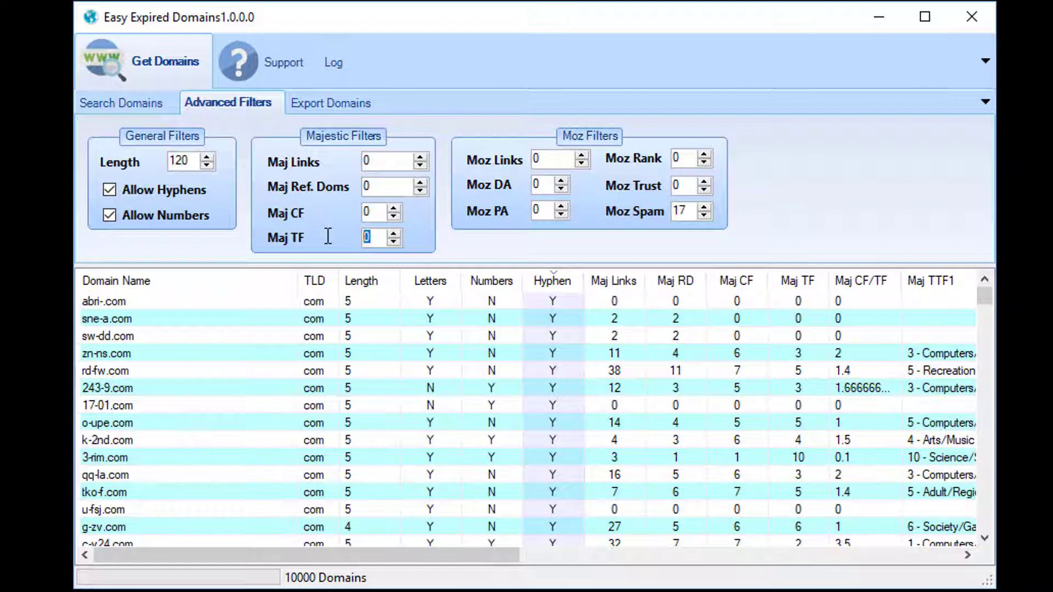
text(10)
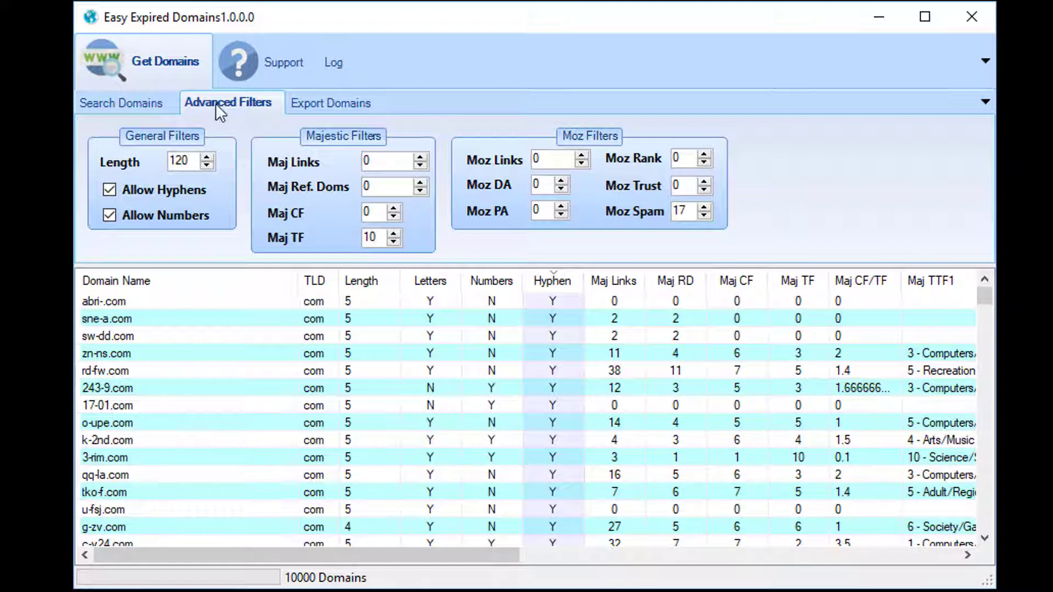
- Run the com-only search with trust flow 10, listing 10000 domains
click(123, 102)
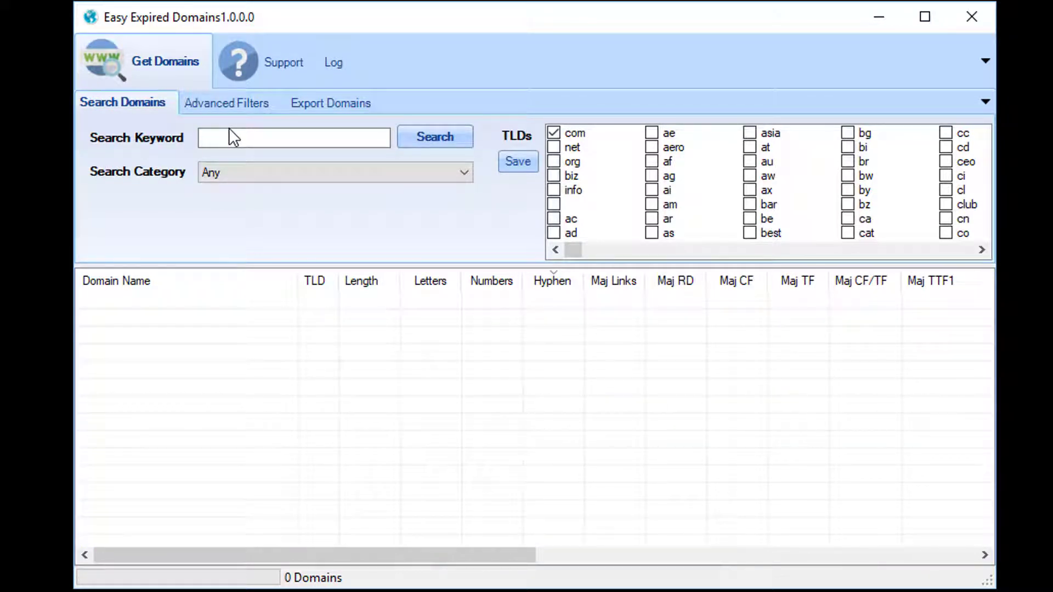
click(227, 103)
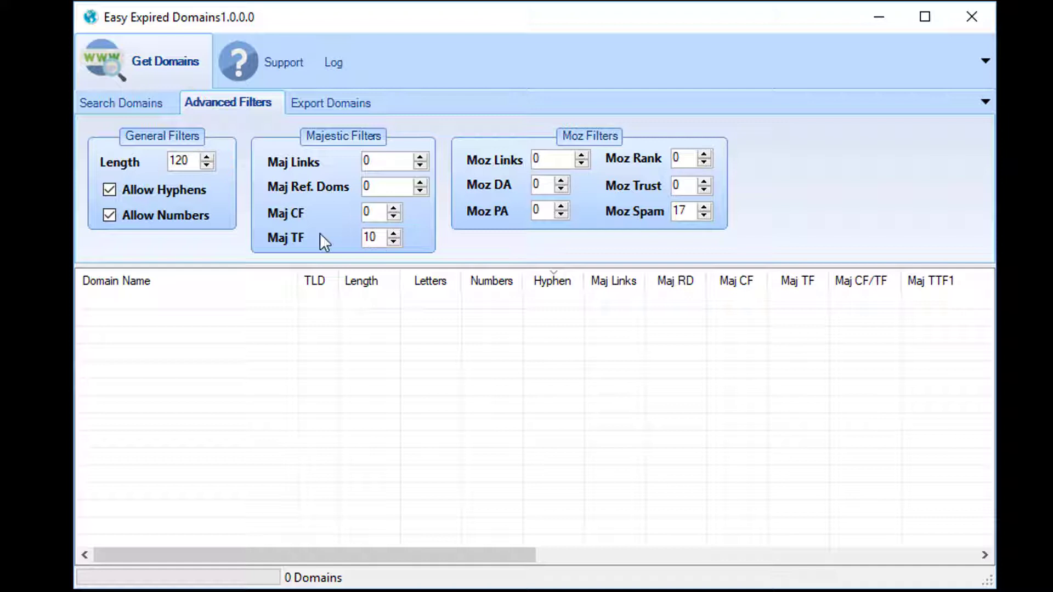
click(122, 102)
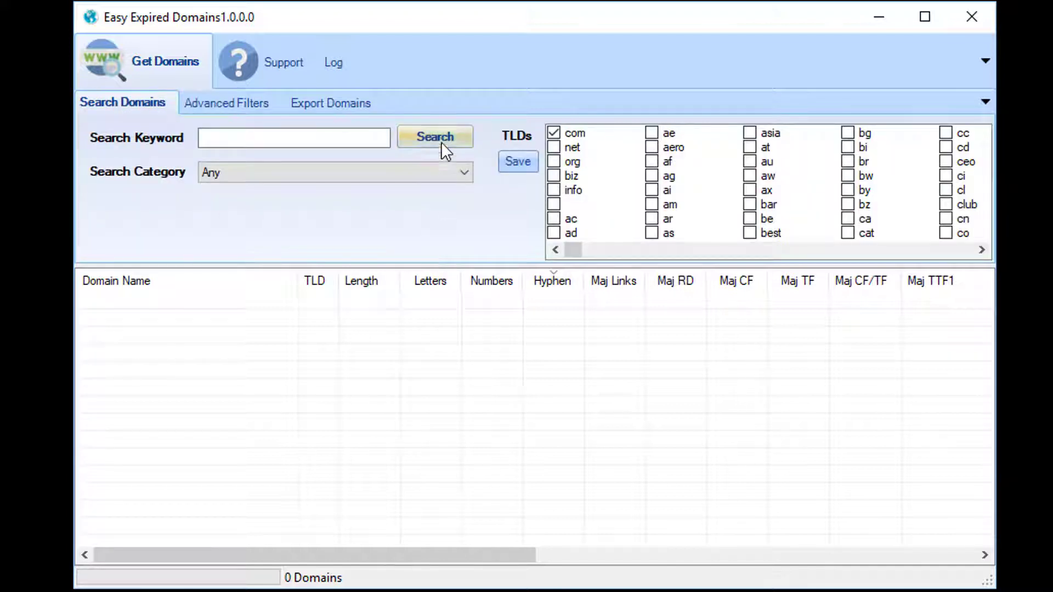
click(434, 137)
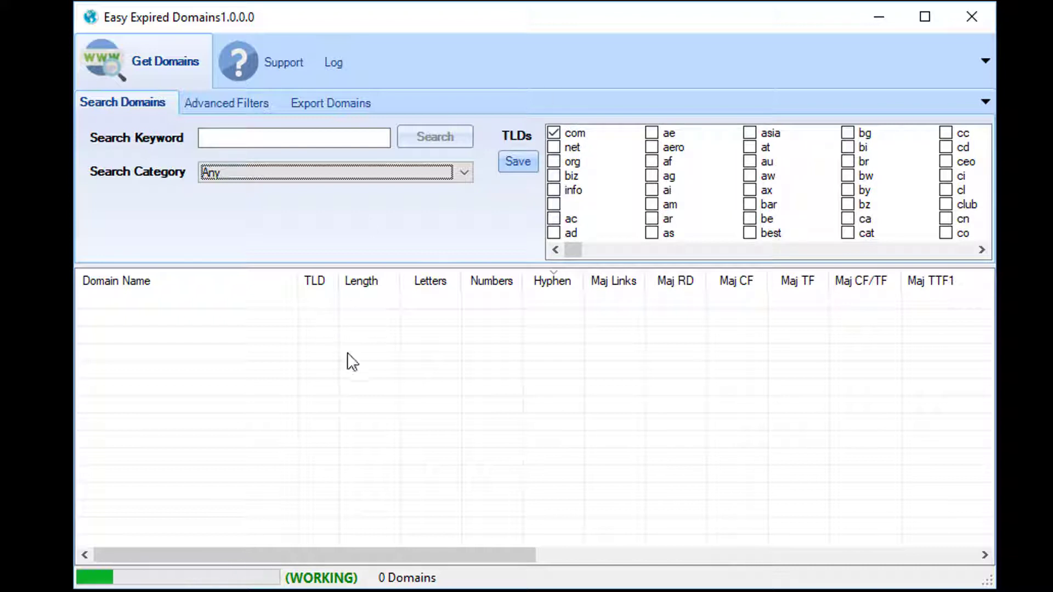
click(434, 137)
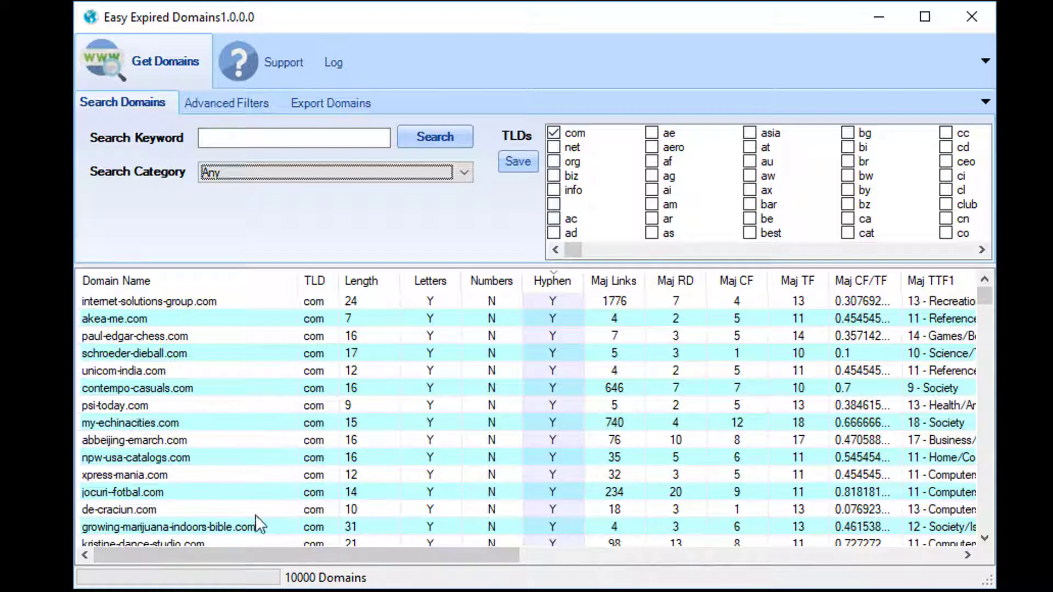
mouse_move(795, 381)
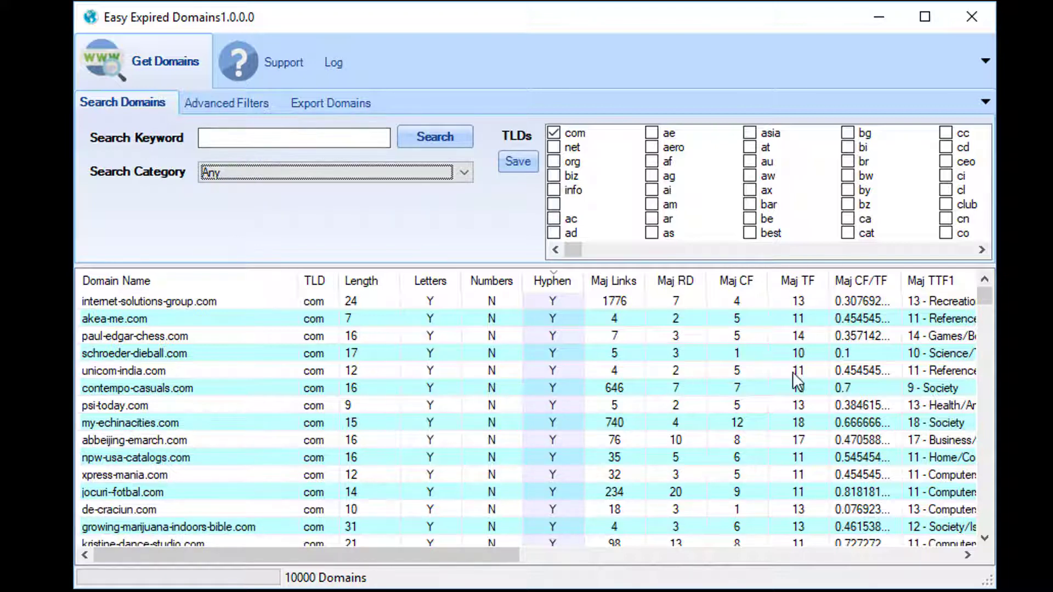
- Sort the 10000 com domains by Maj TF descending, bringing a TF 25 domain to the top
click(797, 280)
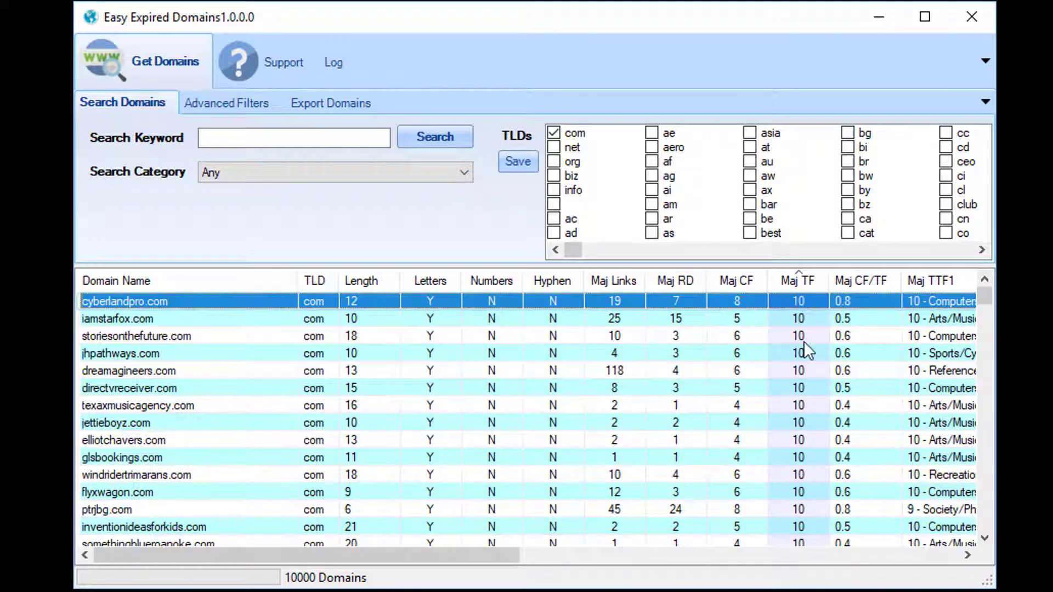
click(795, 281)
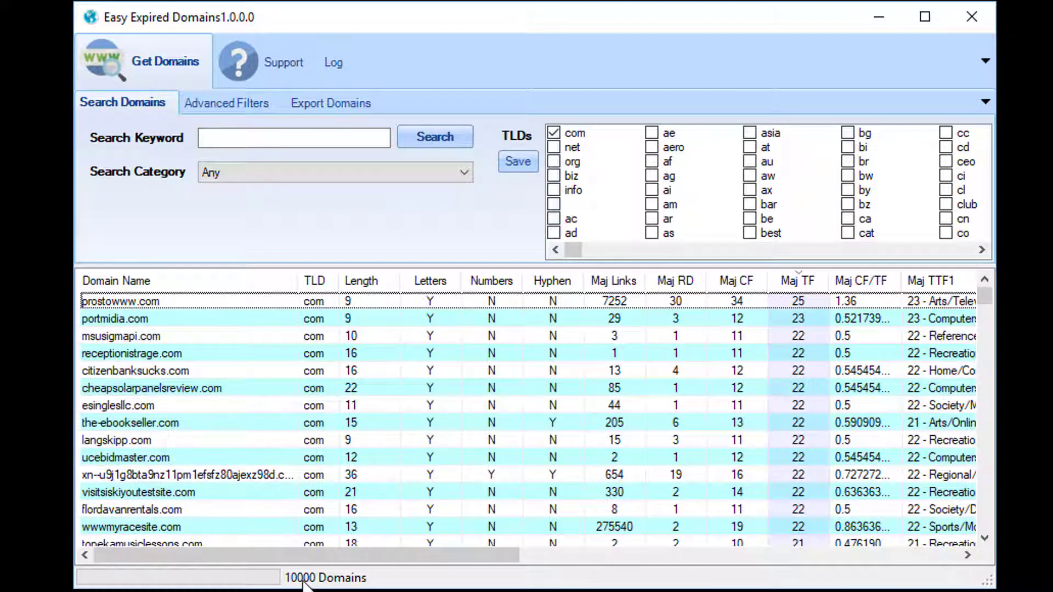
mouse_move(804, 301)
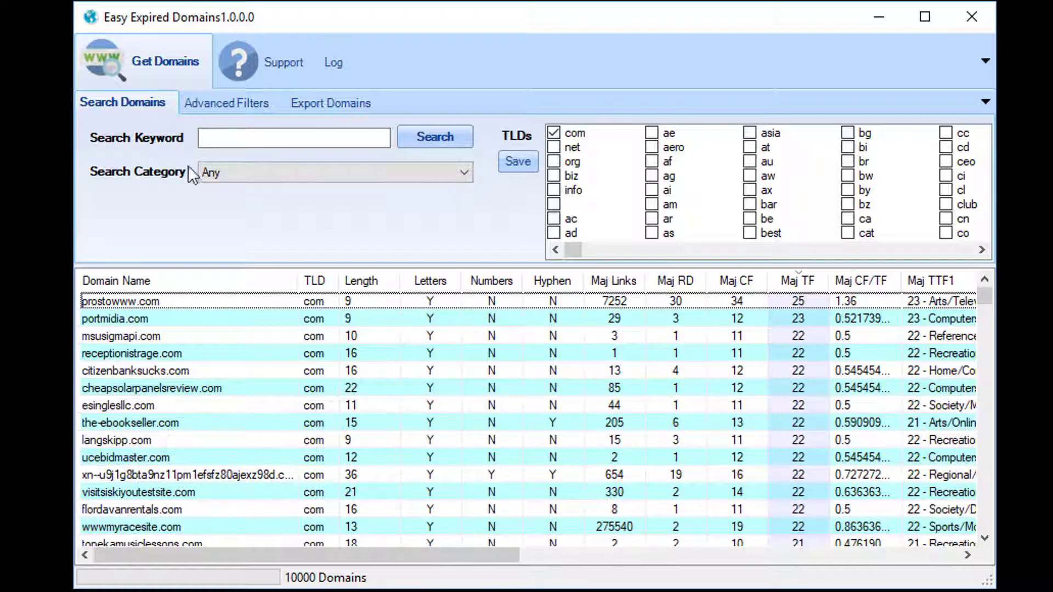
- Raise the Maj TF minimum to 15, rerun the search, and sort by Maj TF descending
click(227, 103)
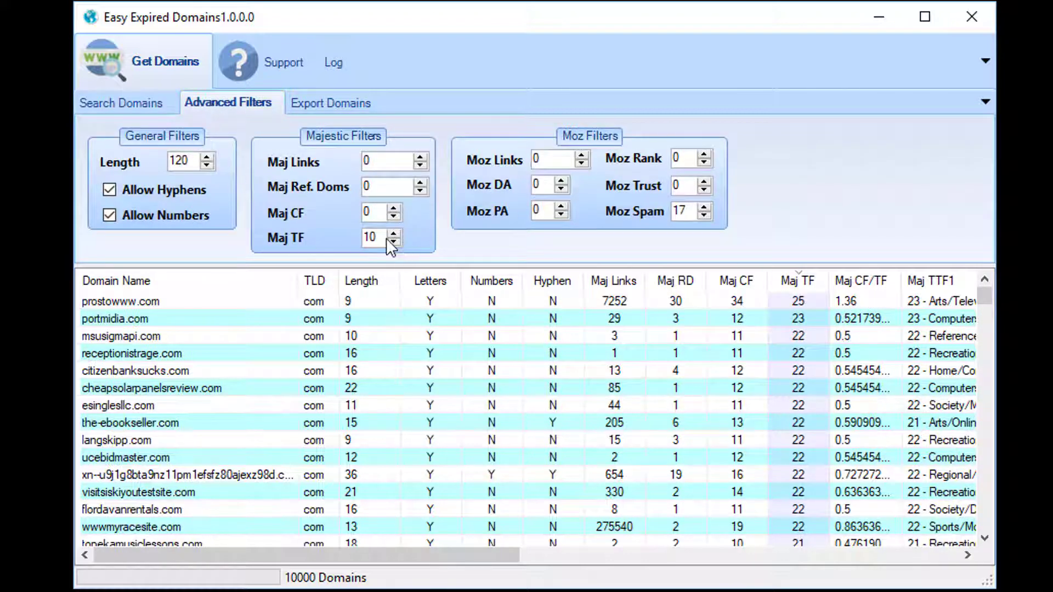
click(392, 232)
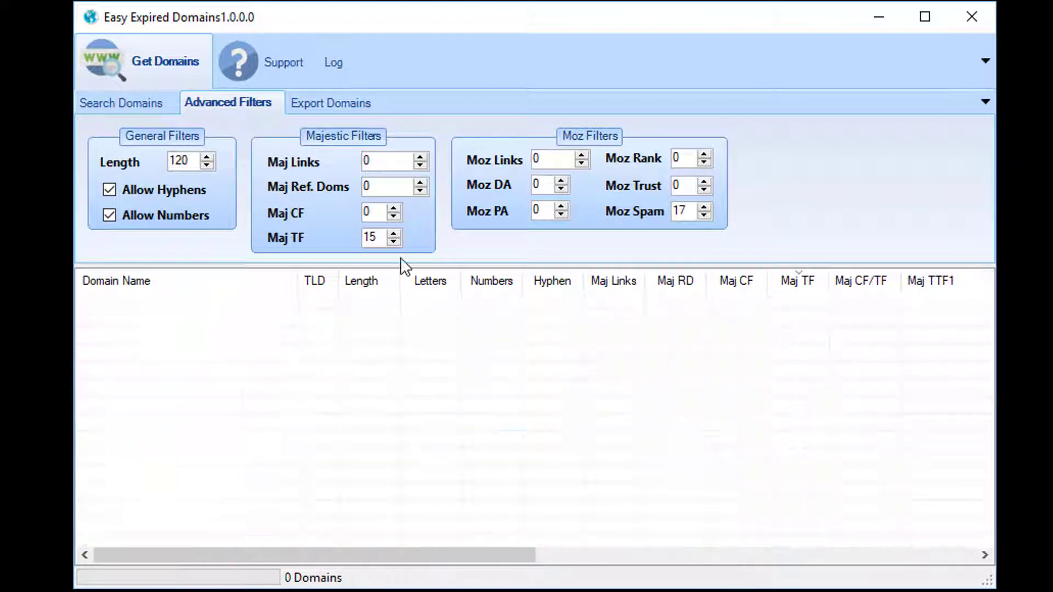
click(123, 102)
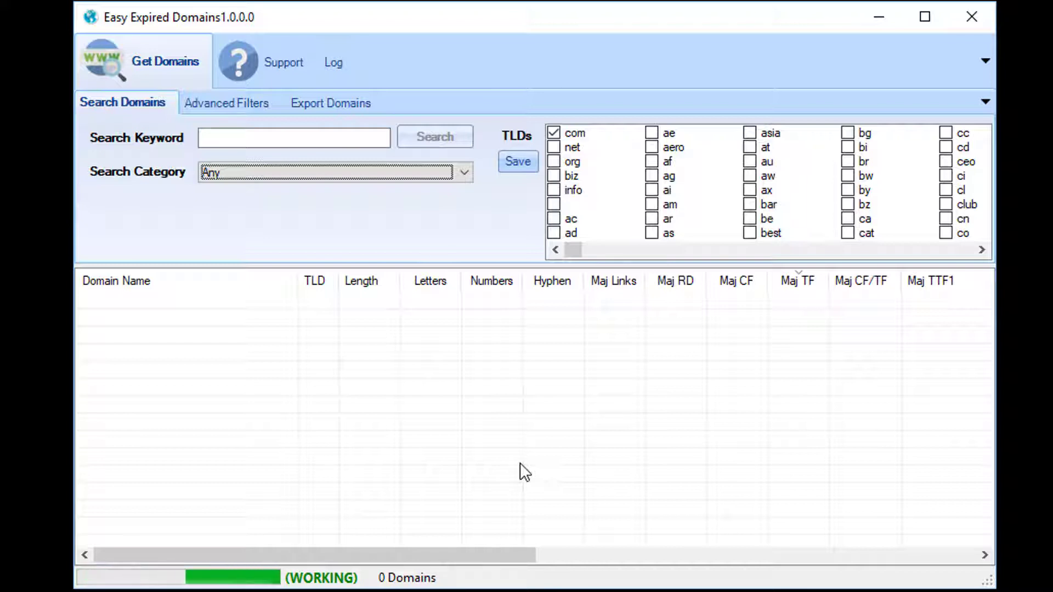
click(434, 137)
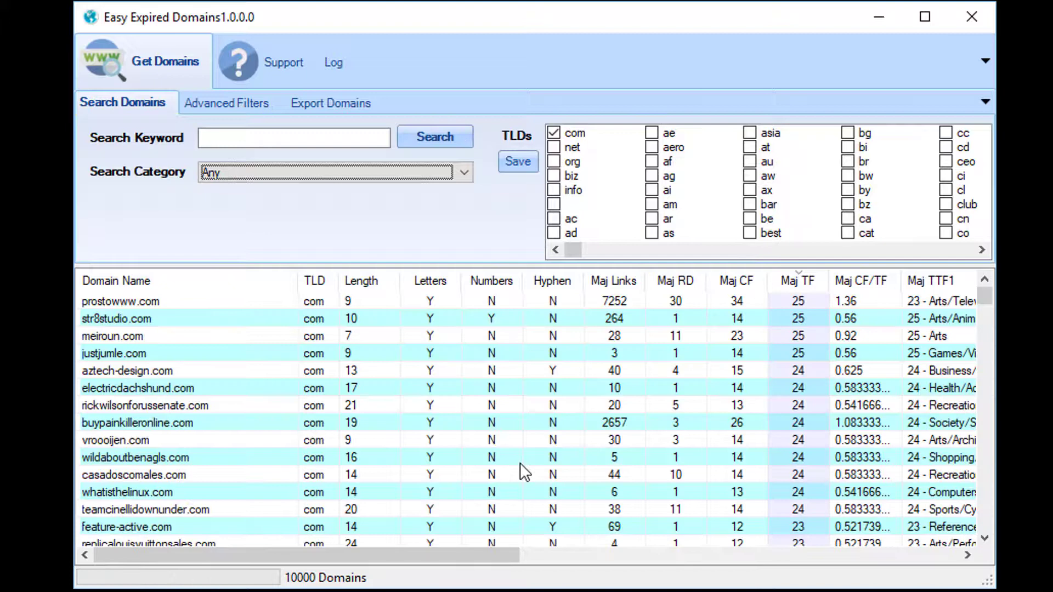
mouse_move(516, 447)
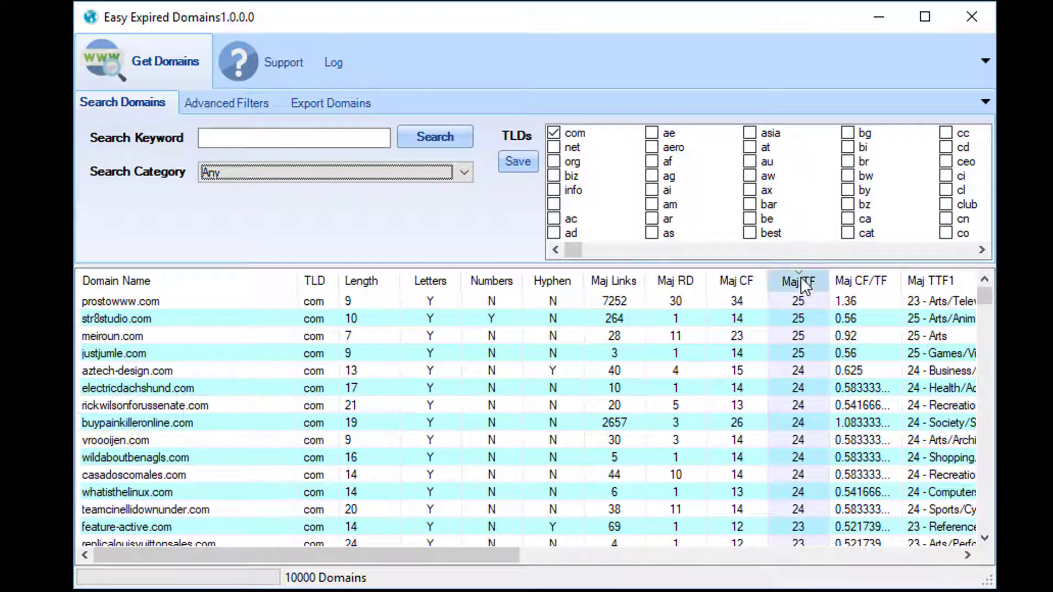
click(796, 281)
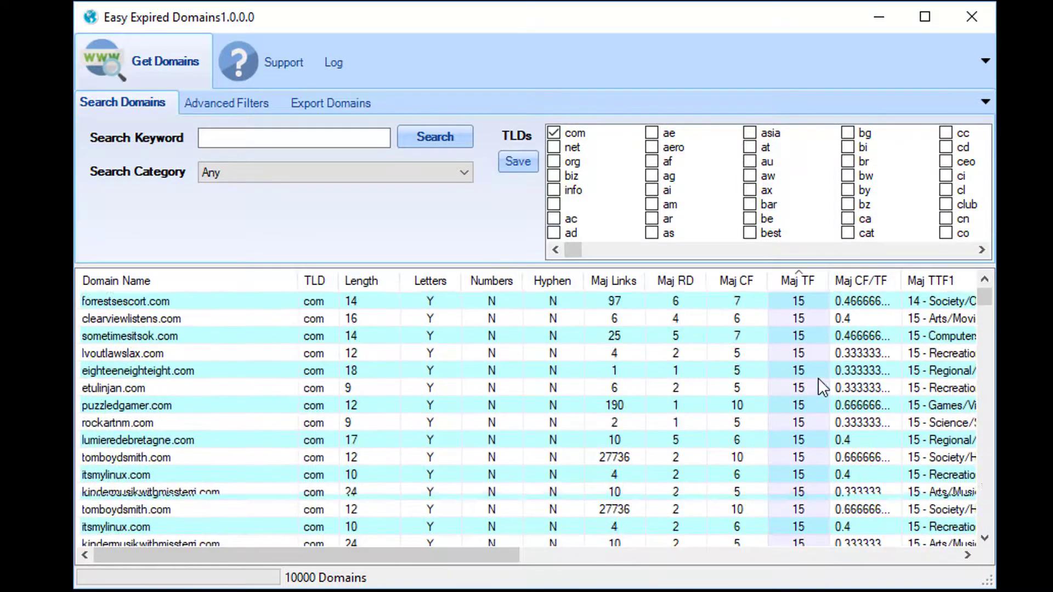
click(796, 281)
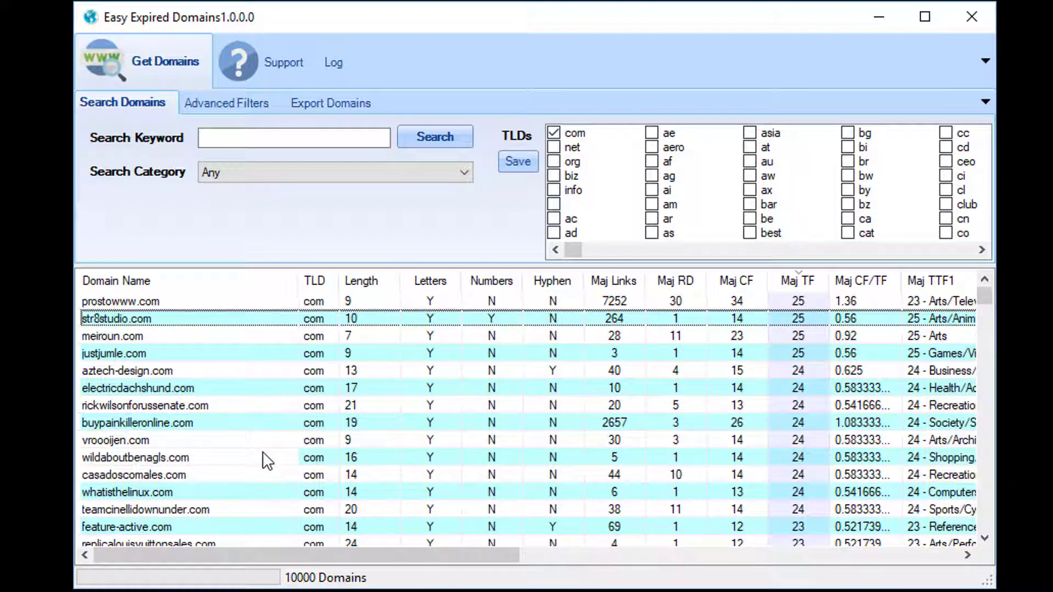
- Enter 'cheese' as the search keyword and set Maj TF to 30 in Advanced Filters
click(227, 102)
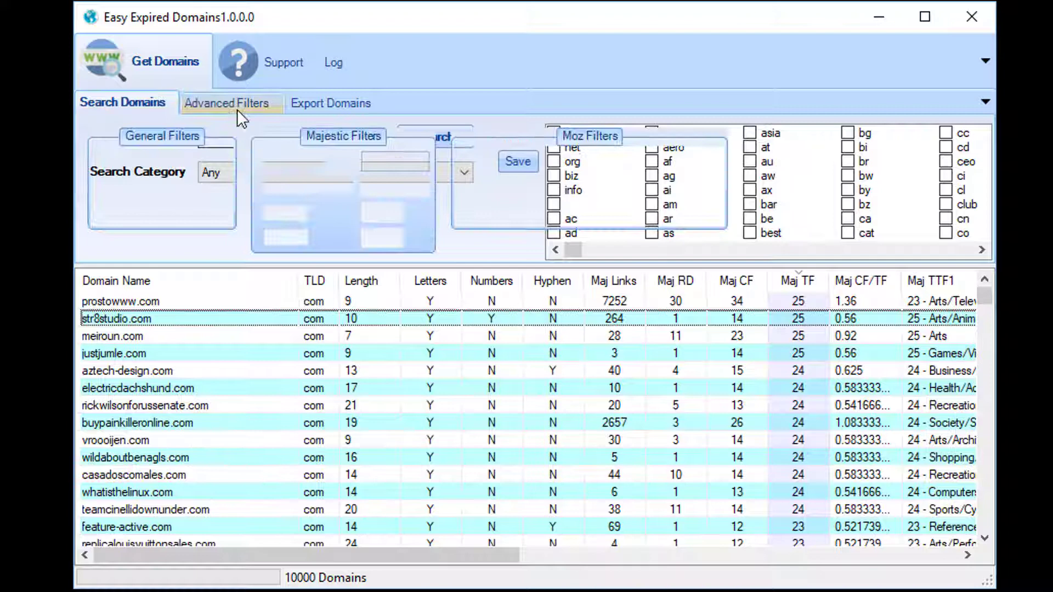
click(227, 103)
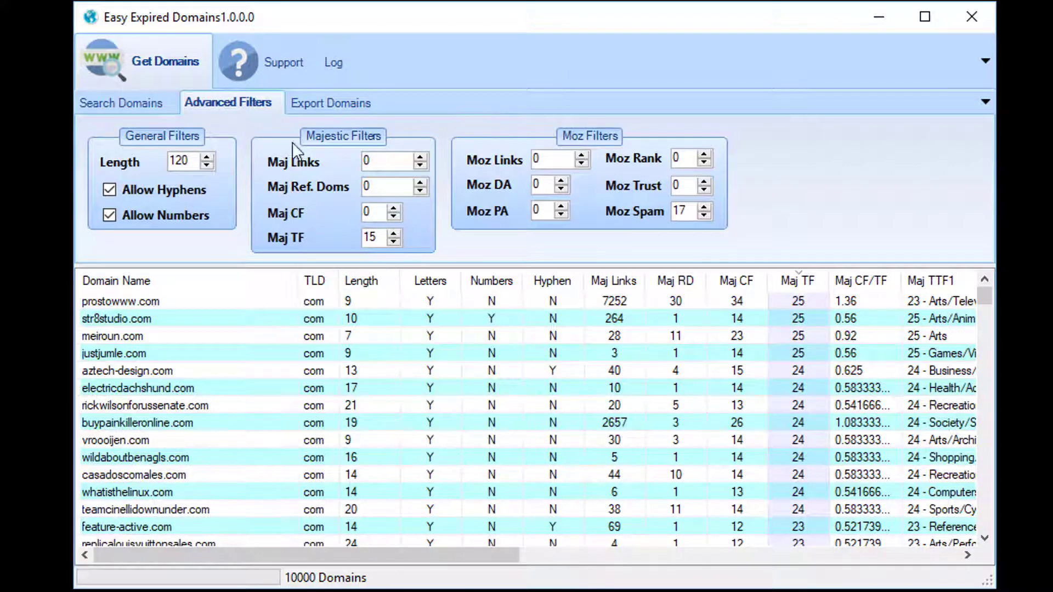
click(122, 102)
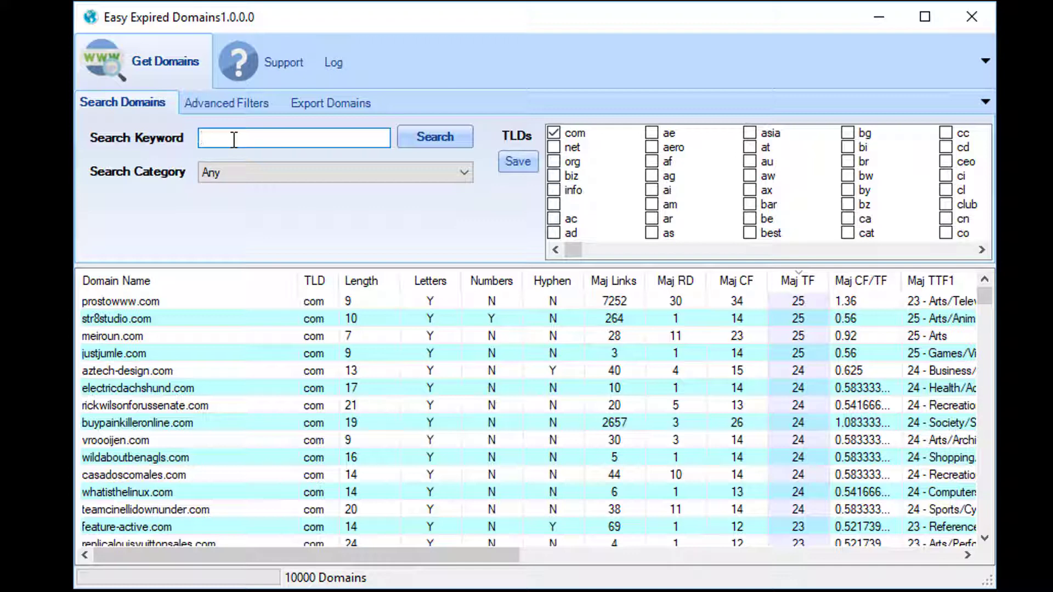
text(cheese)
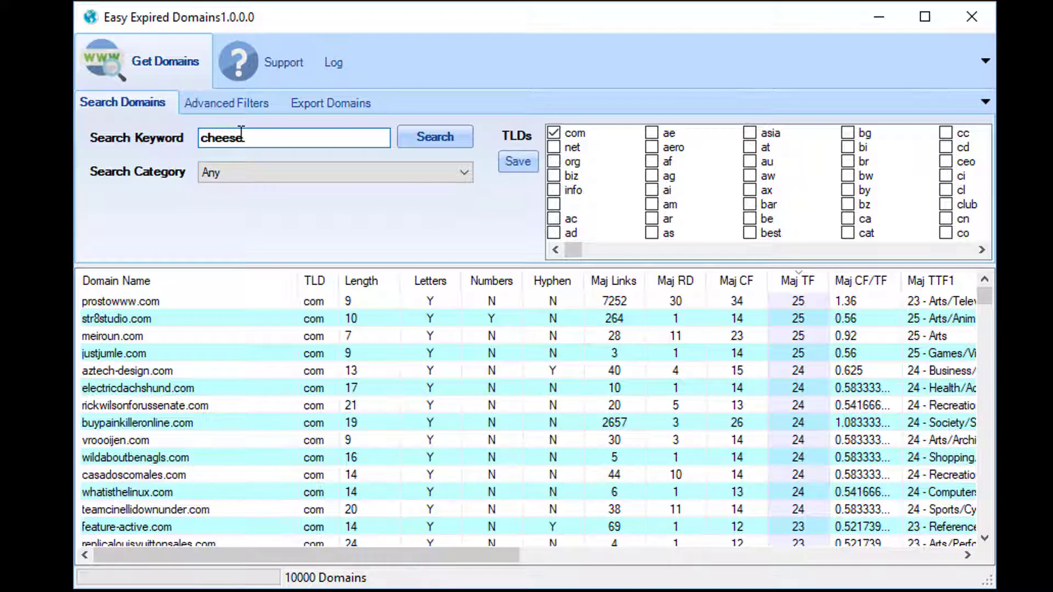
click(227, 102)
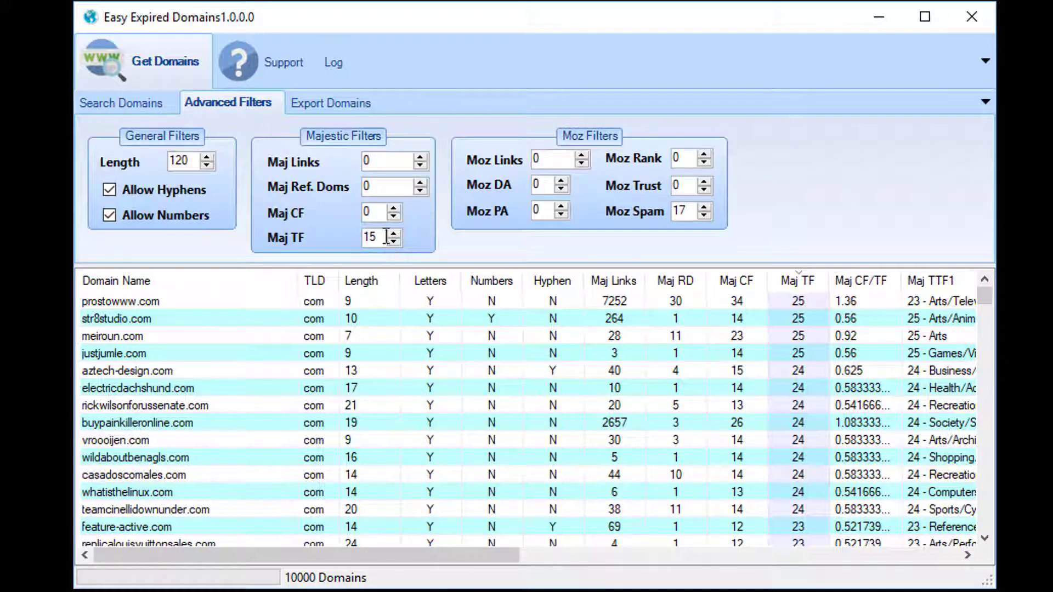
text(30)
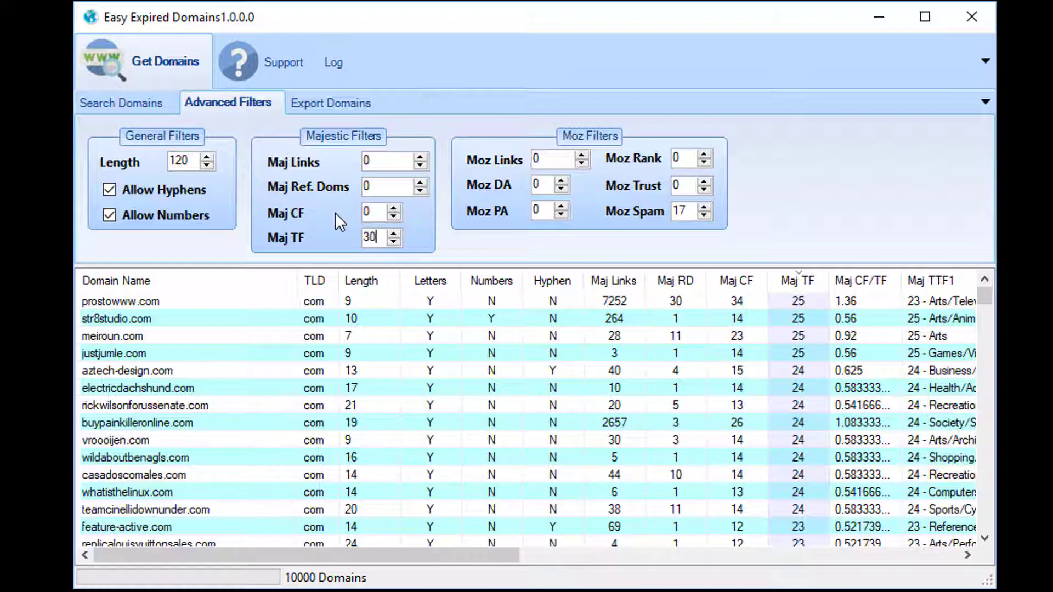
click(123, 102)
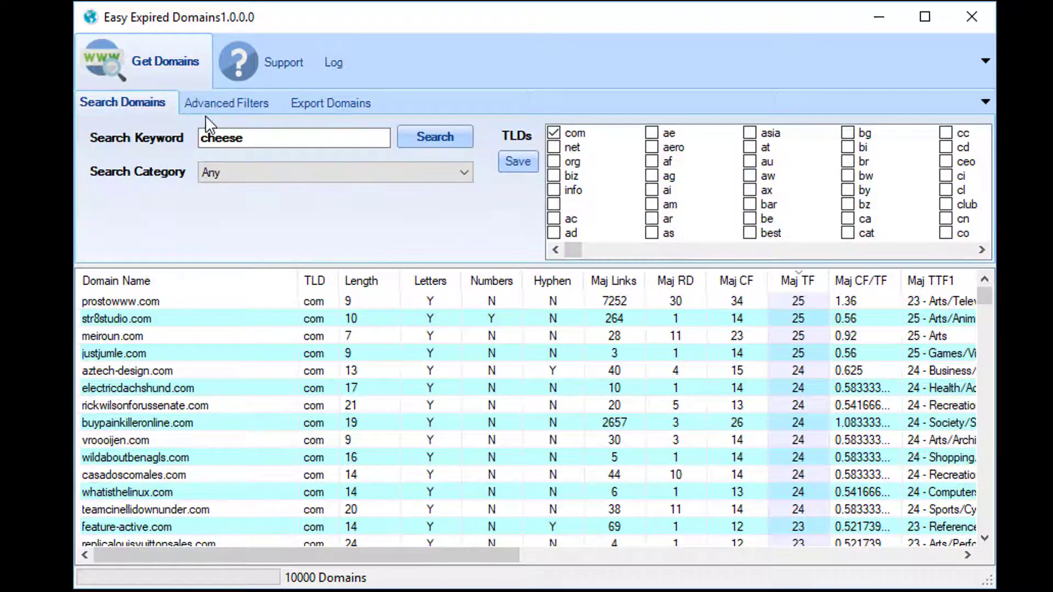
click(227, 103)
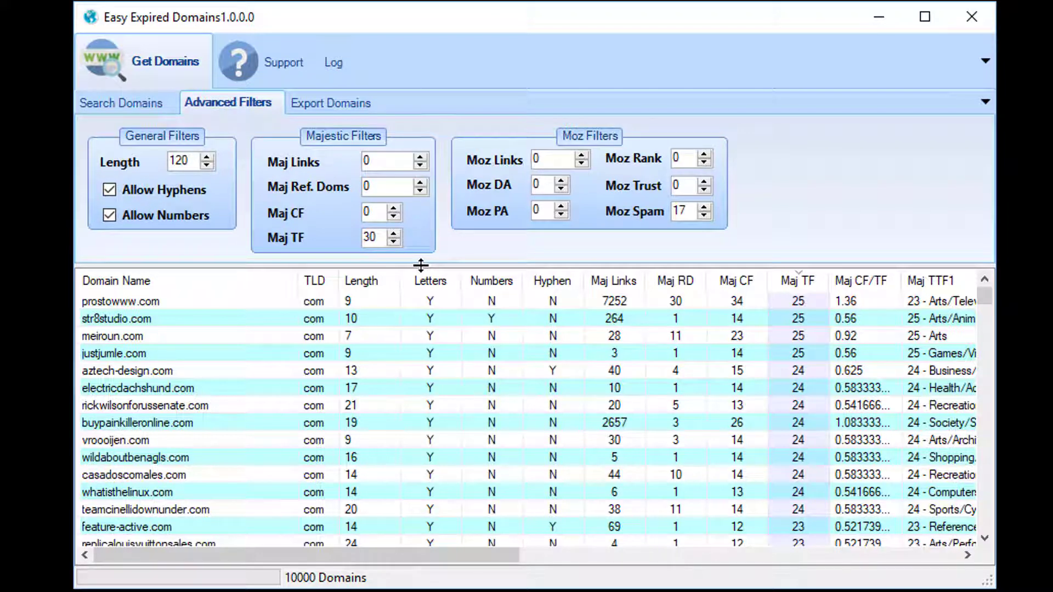
mouse_move(403, 253)
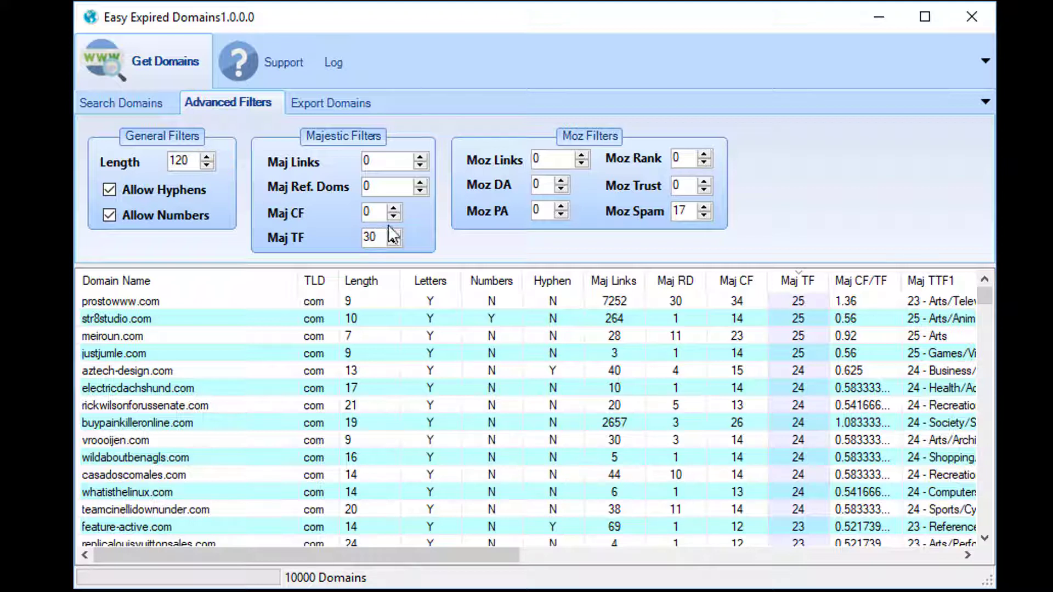
mouse_move(628, 208)
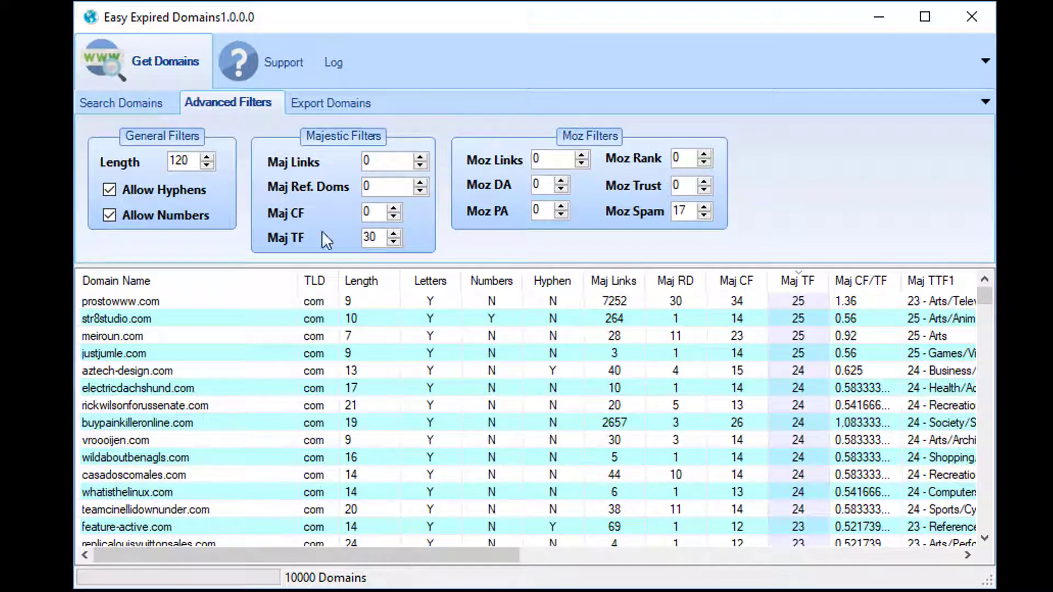
mouse_move(326, 171)
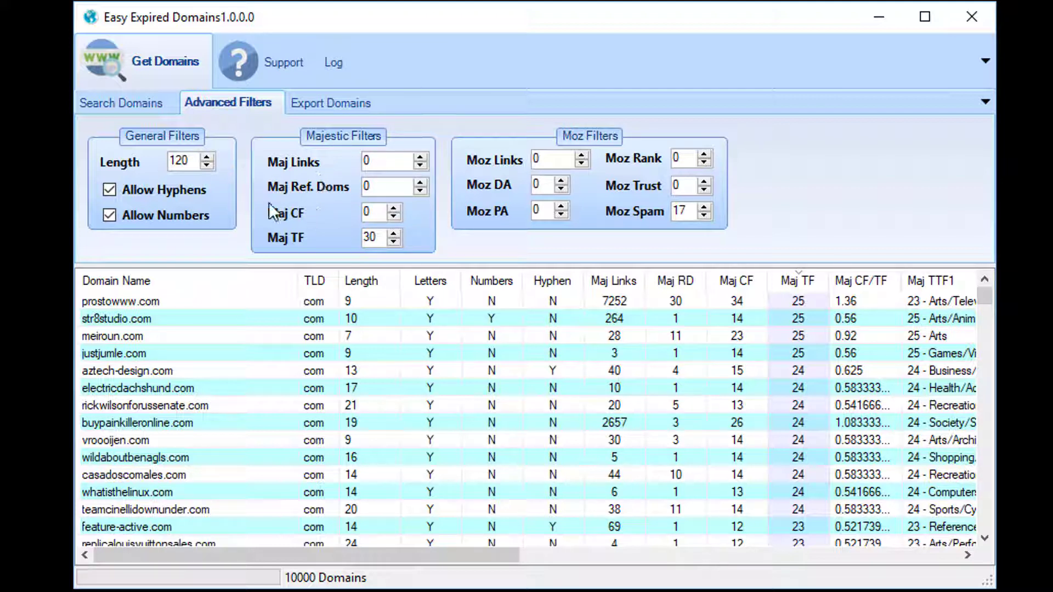
mouse_move(283, 220)
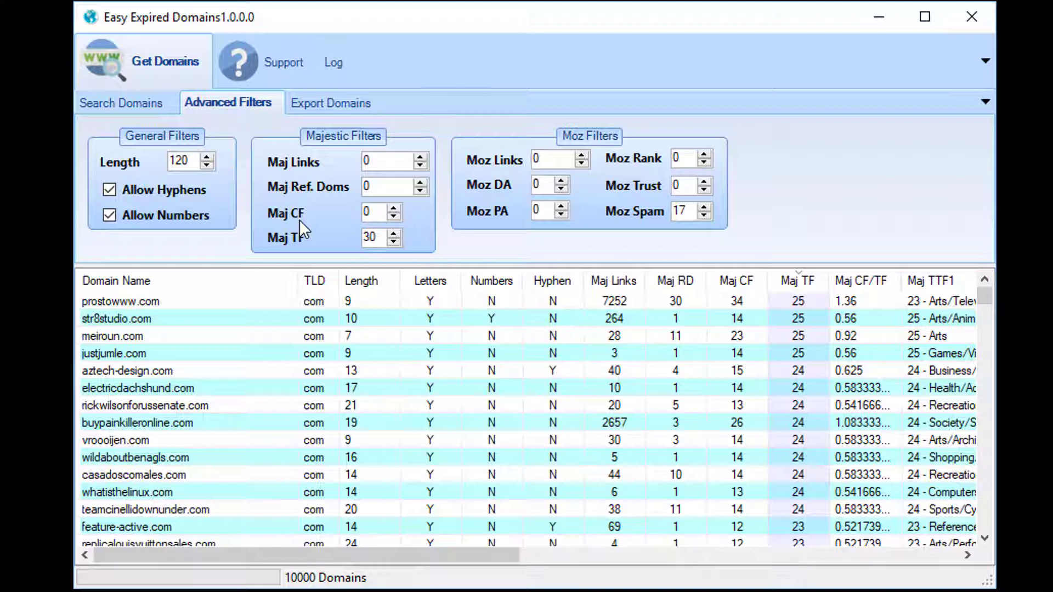
mouse_move(268, 210)
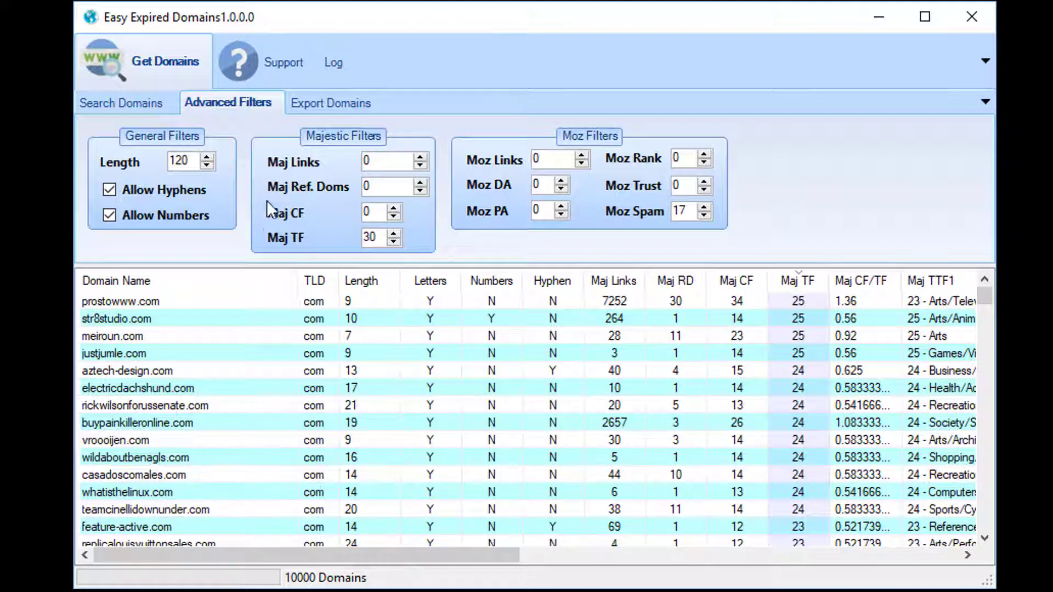
mouse_move(272, 230)
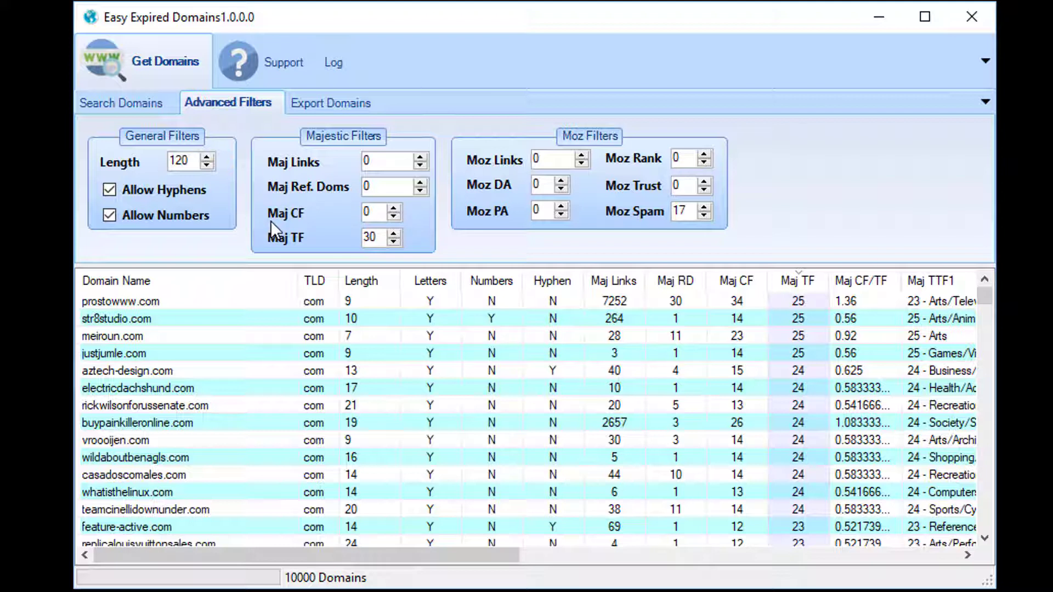
mouse_move(335, 242)
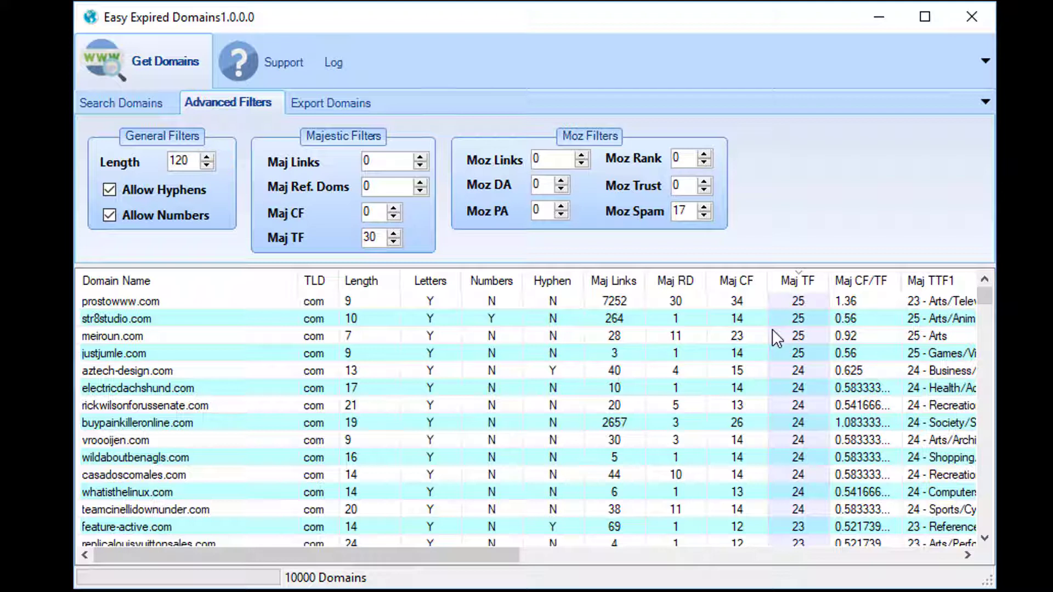
mouse_move(579, 309)
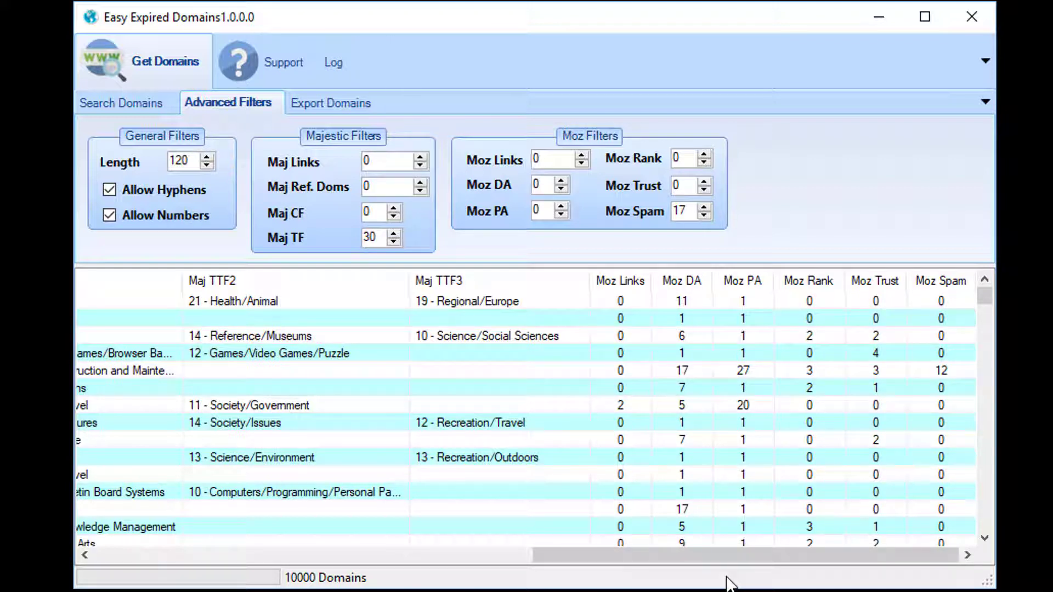
mouse_move(654, 352)
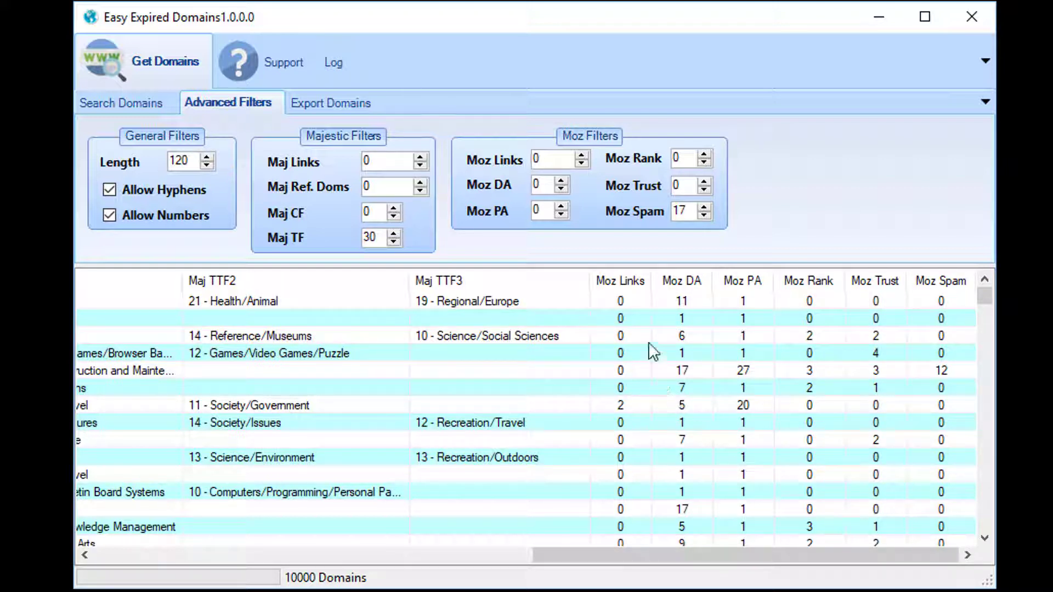
- Sort the results by Moz Links descending, with the 16270-link domain on top
click(619, 280)
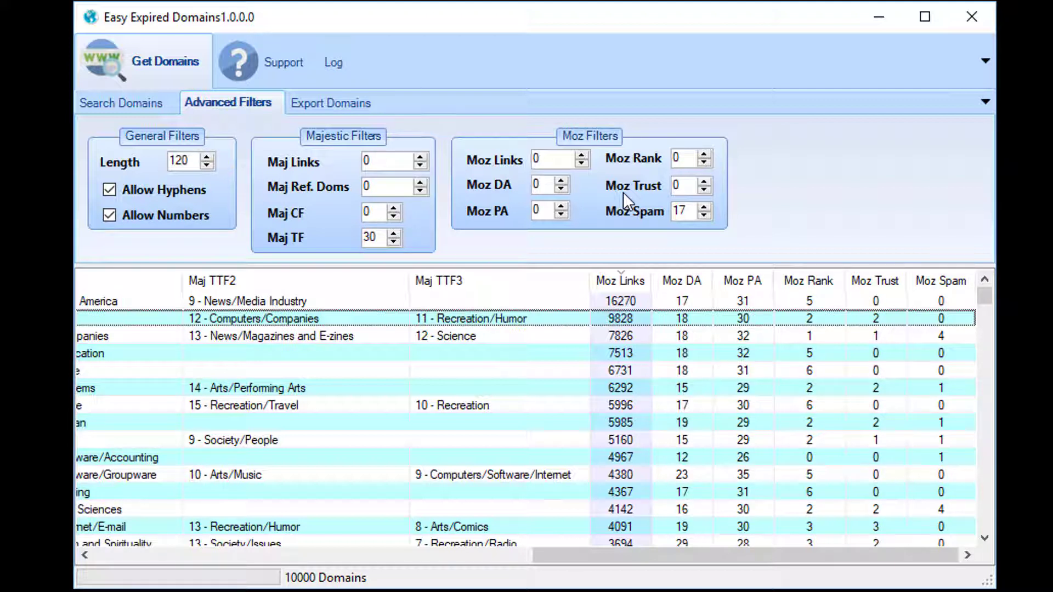
mouse_move(600, 209)
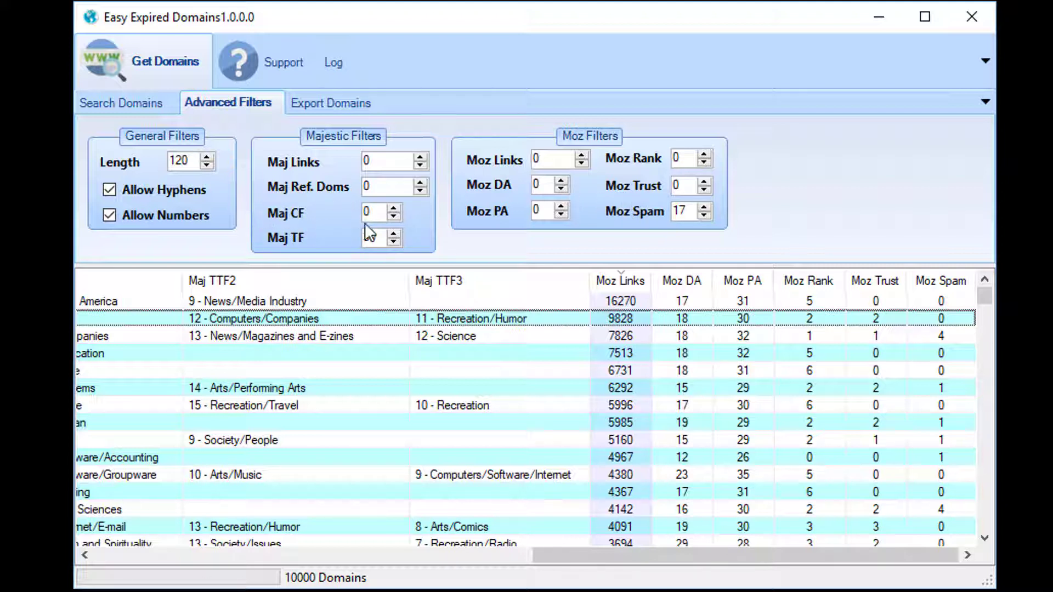
text(30)
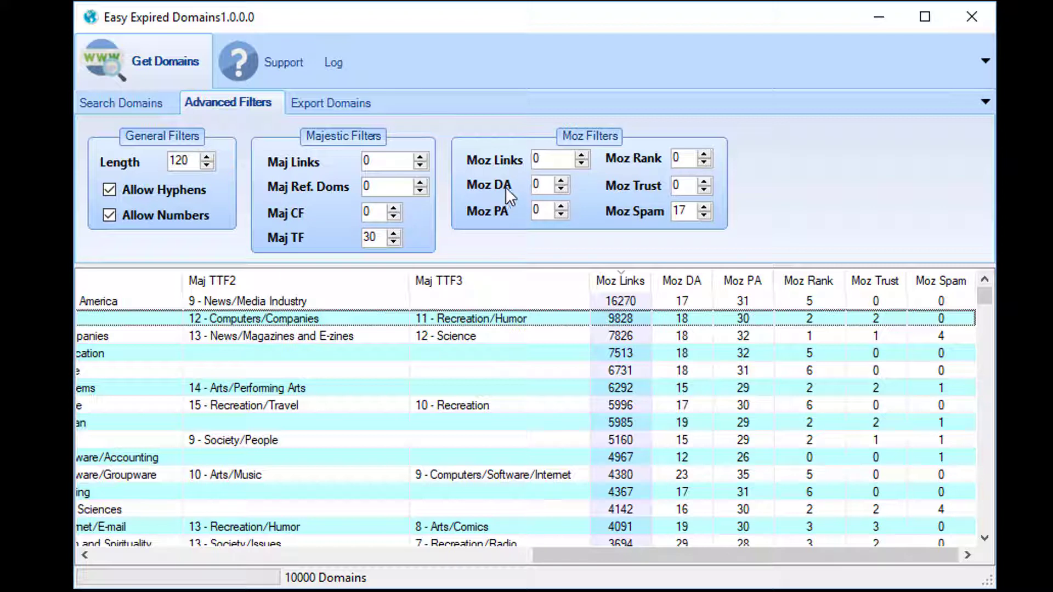
mouse_move(508, 198)
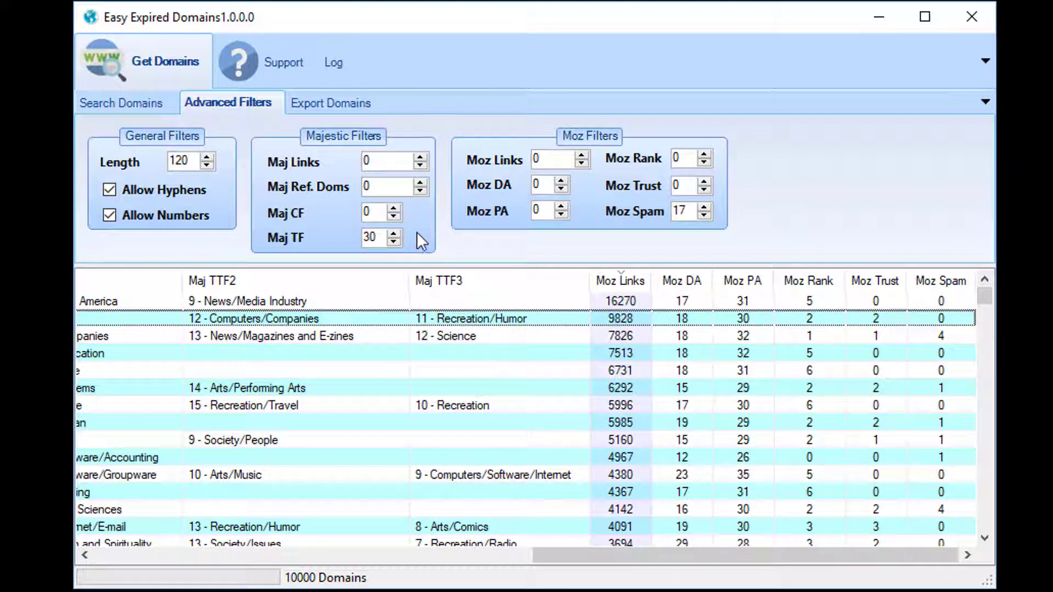
mouse_move(443, 205)
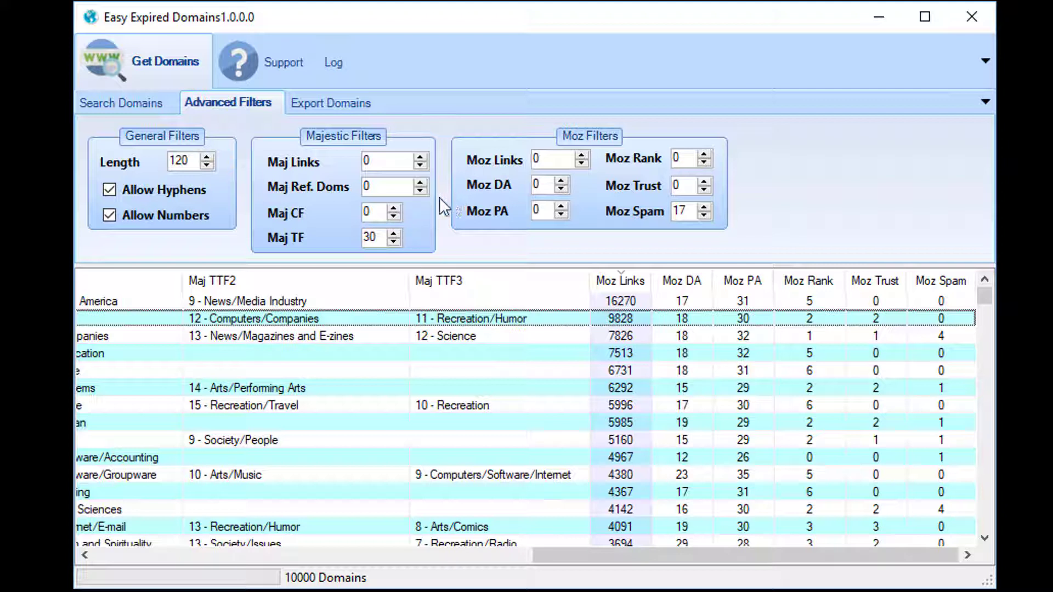
mouse_move(507, 185)
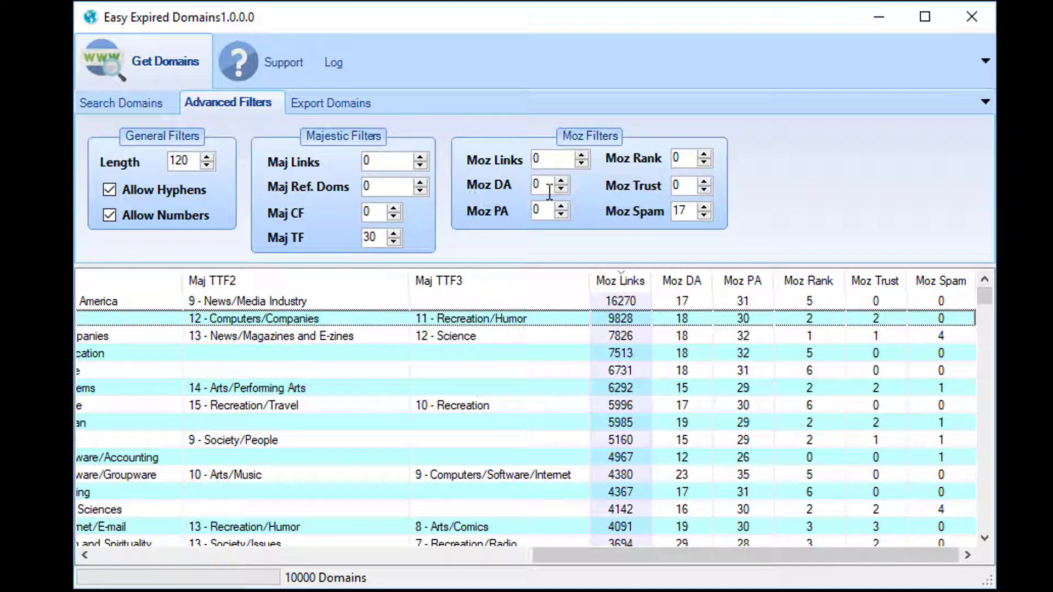
mouse_move(458, 223)
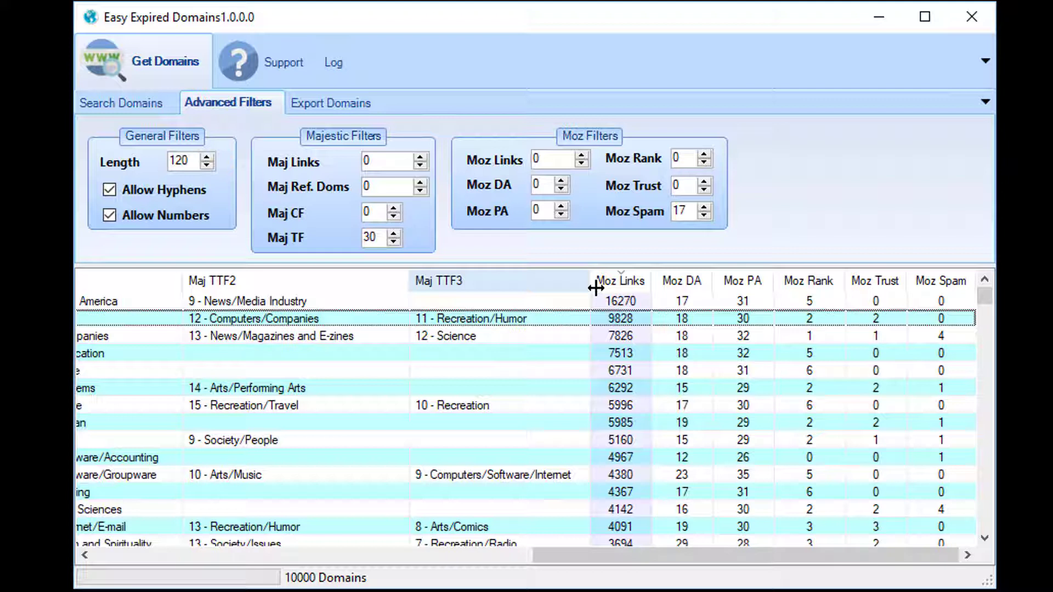
mouse_move(697, 308)
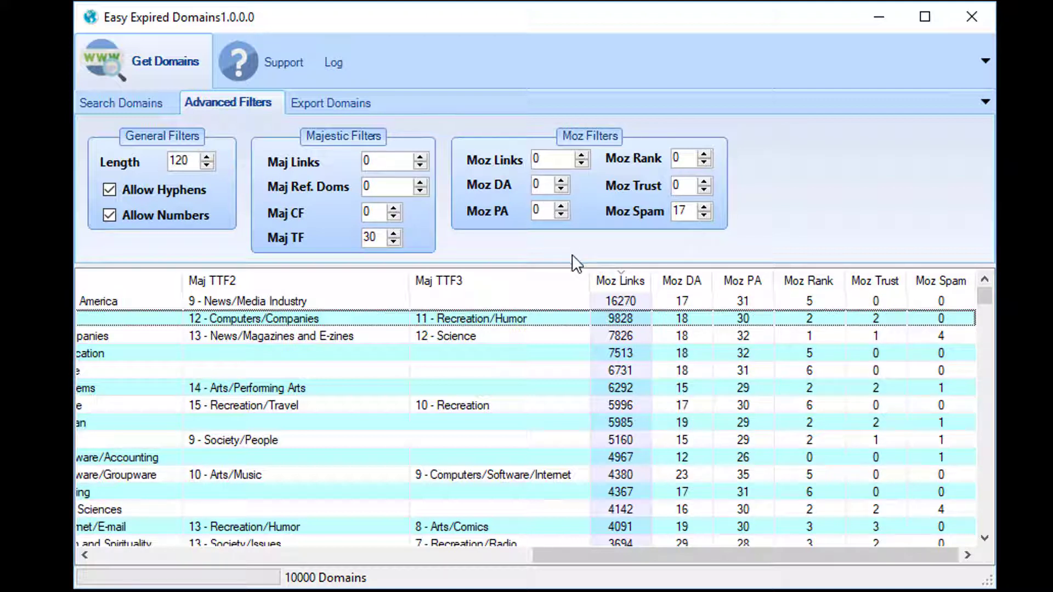
mouse_move(634, 220)
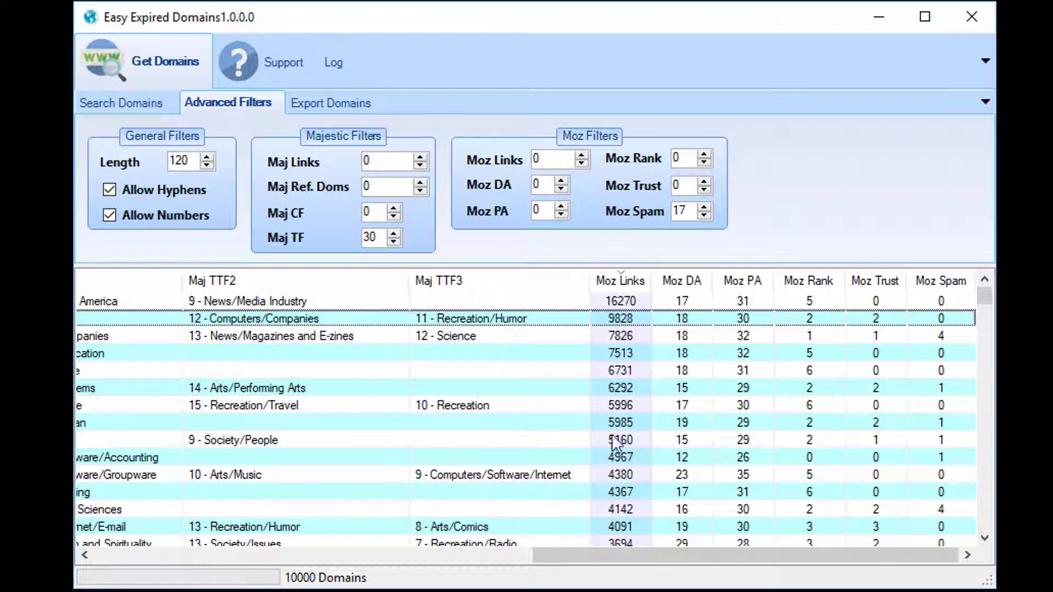
mouse_move(583, 413)
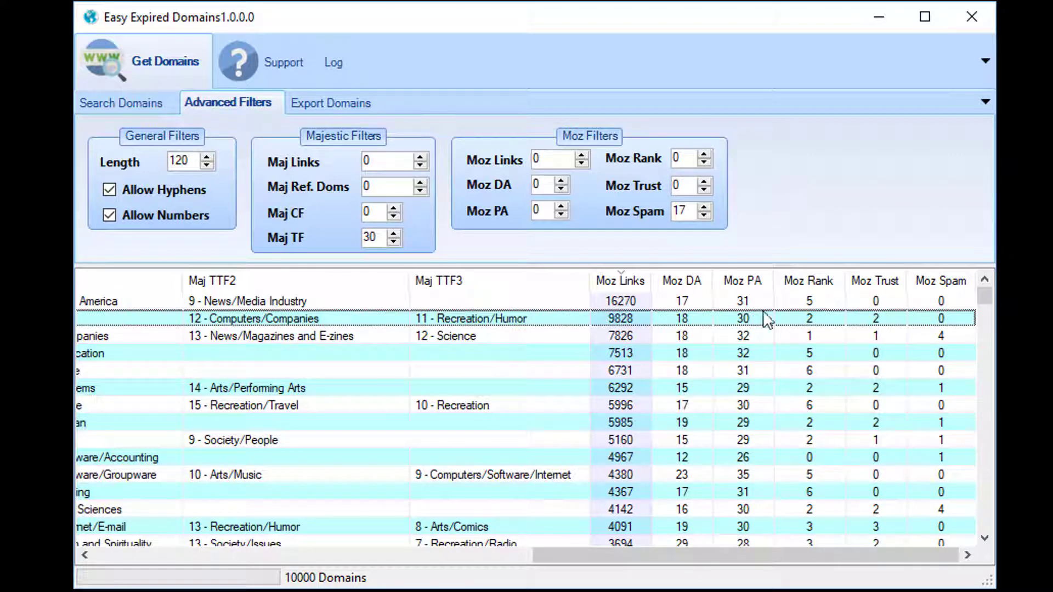
scroll(down, 3)
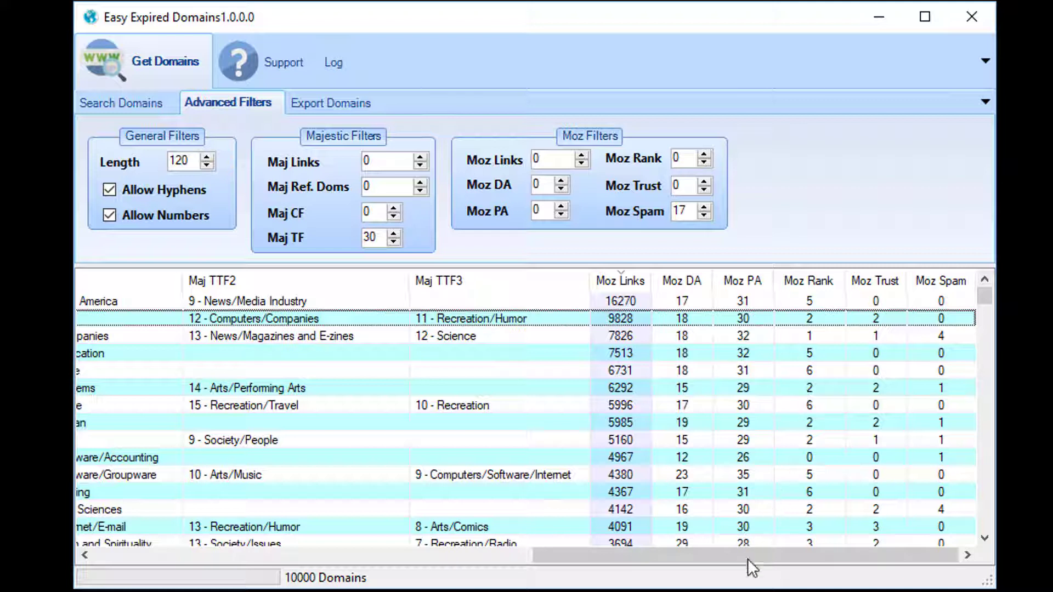
mouse_move(759, 86)
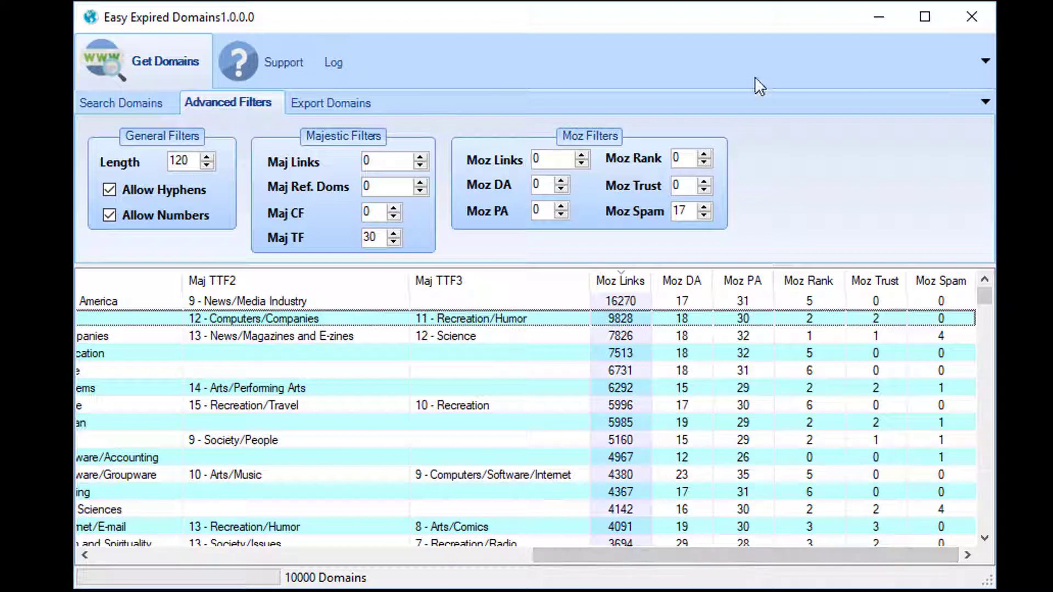
mouse_move(682, 246)
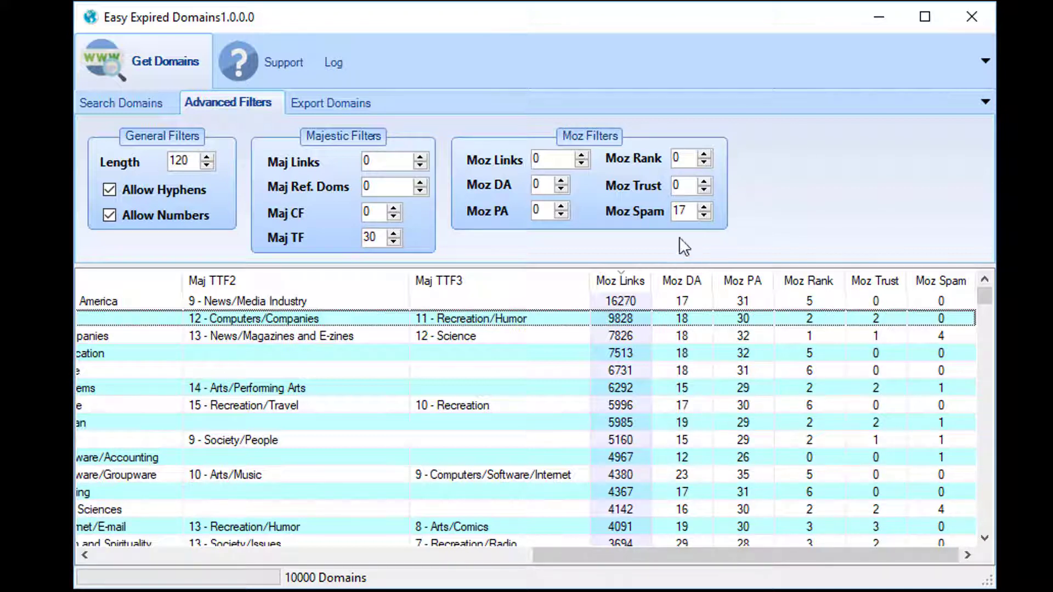
mouse_move(703, 284)
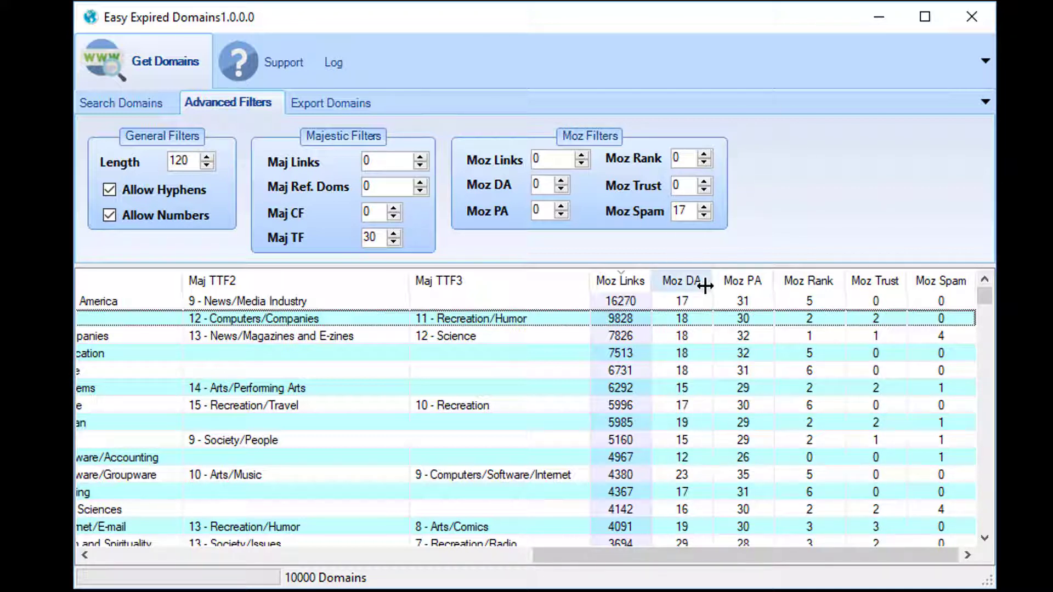
mouse_move(739, 208)
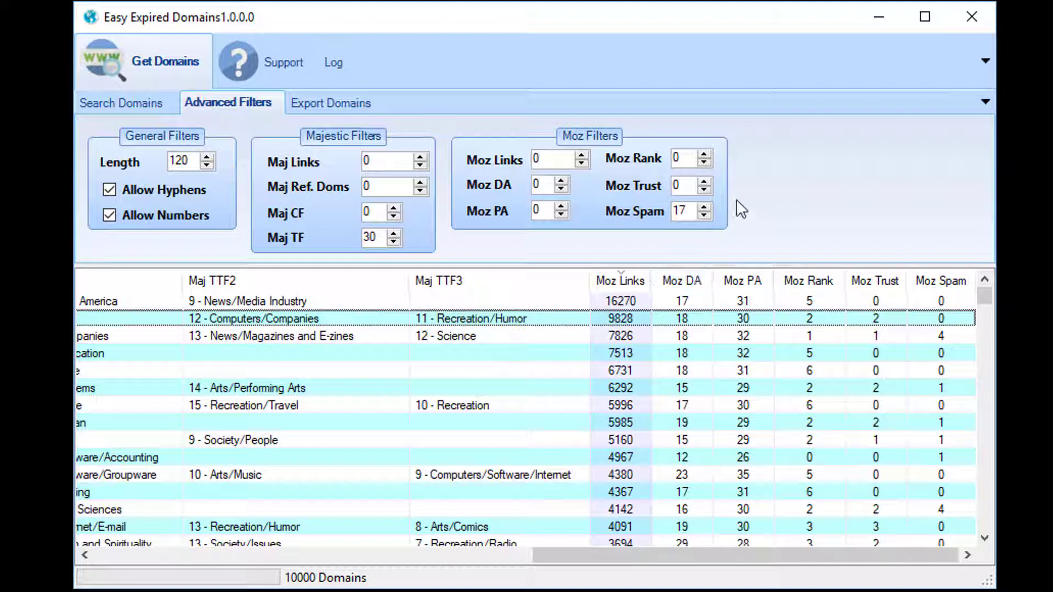
mouse_move(618, 194)
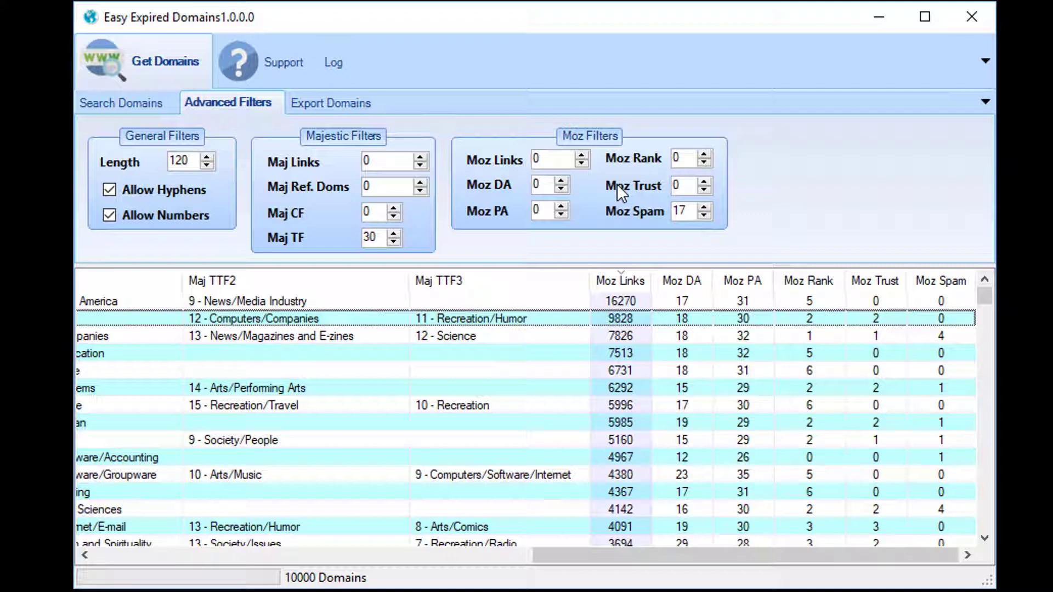
mouse_move(515, 190)
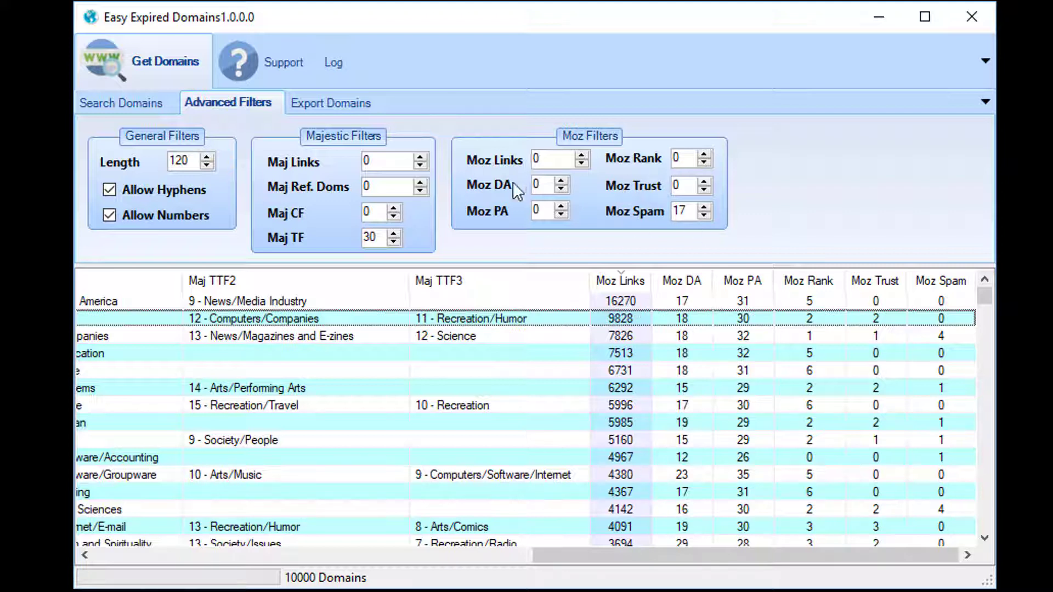
mouse_move(700, 248)
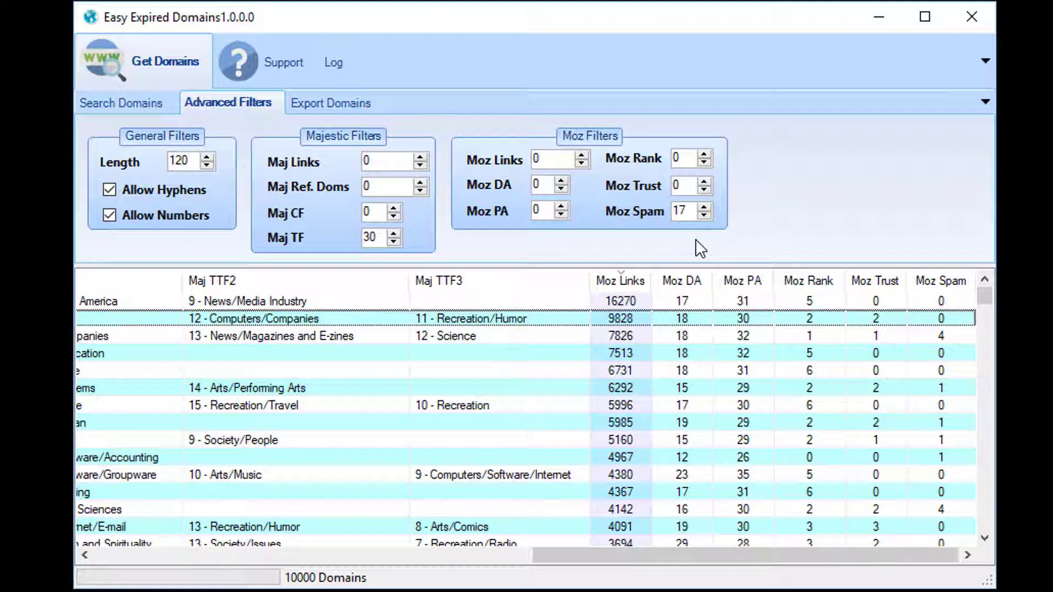
mouse_move(664, 271)
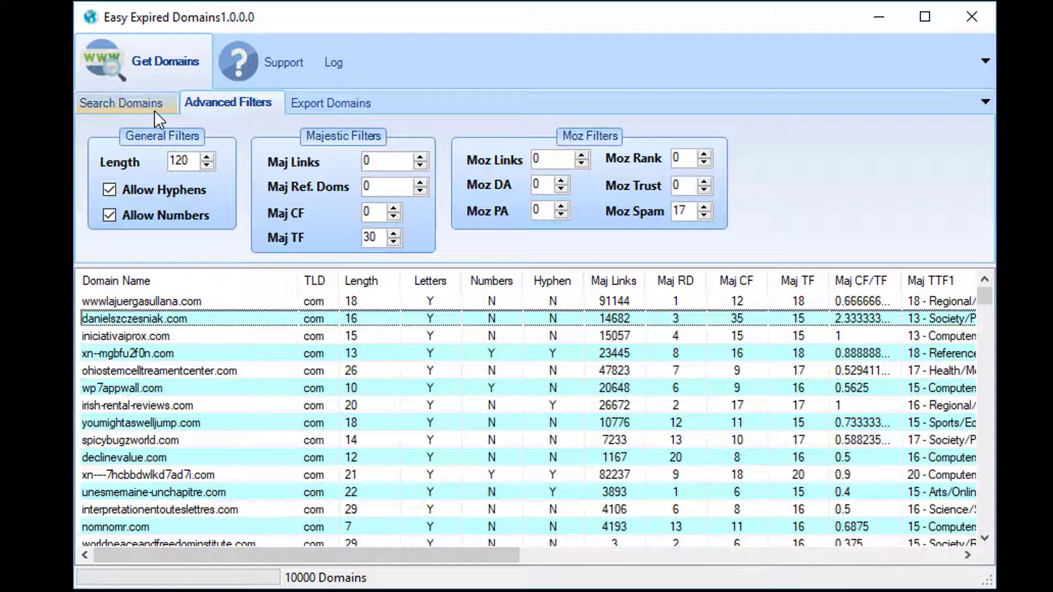
- Switch back to the Search Domains tab showing keyword 'cheese' with only com ticked
click(122, 102)
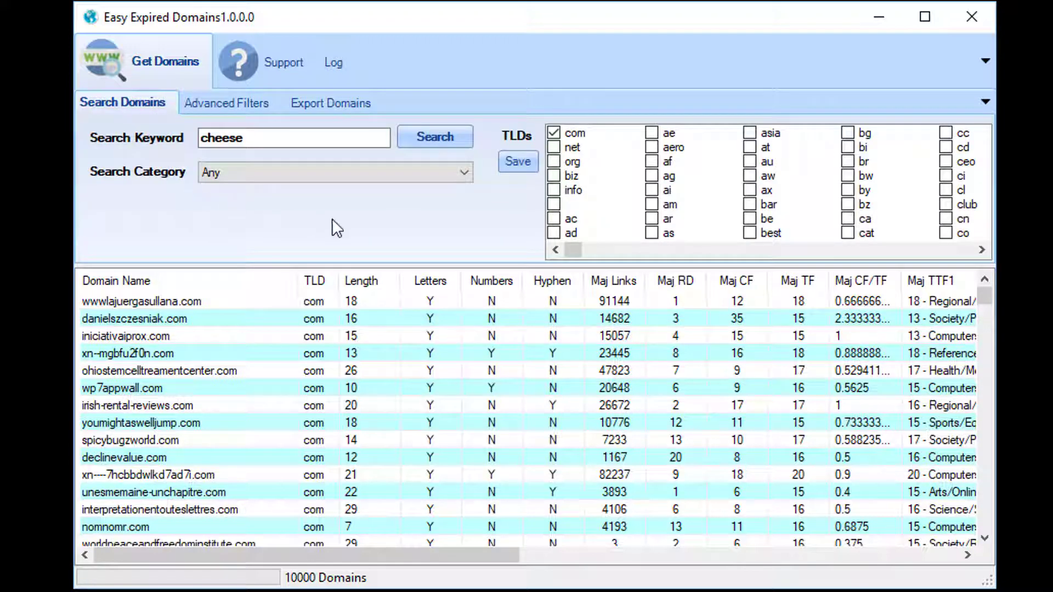
mouse_move(484, 178)
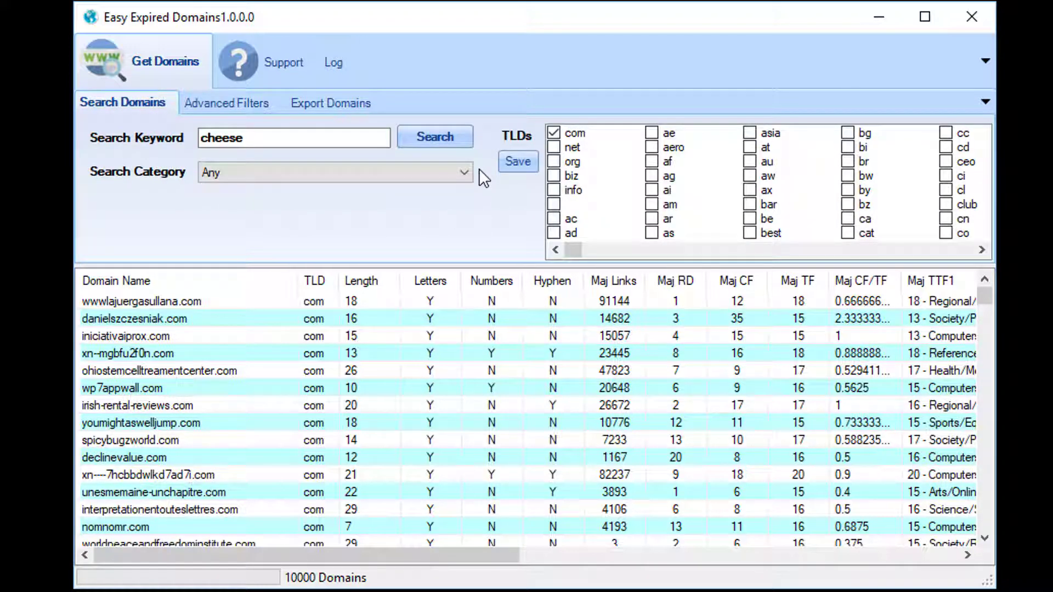